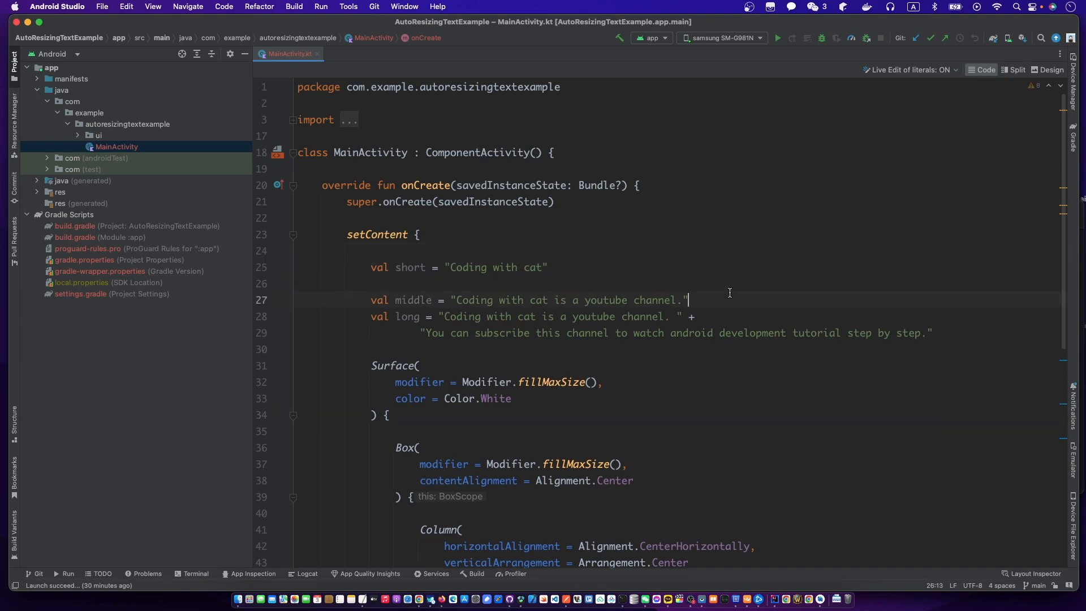
Add a blank line after the middle string and move down to the Column's TODO comments
key("Return")
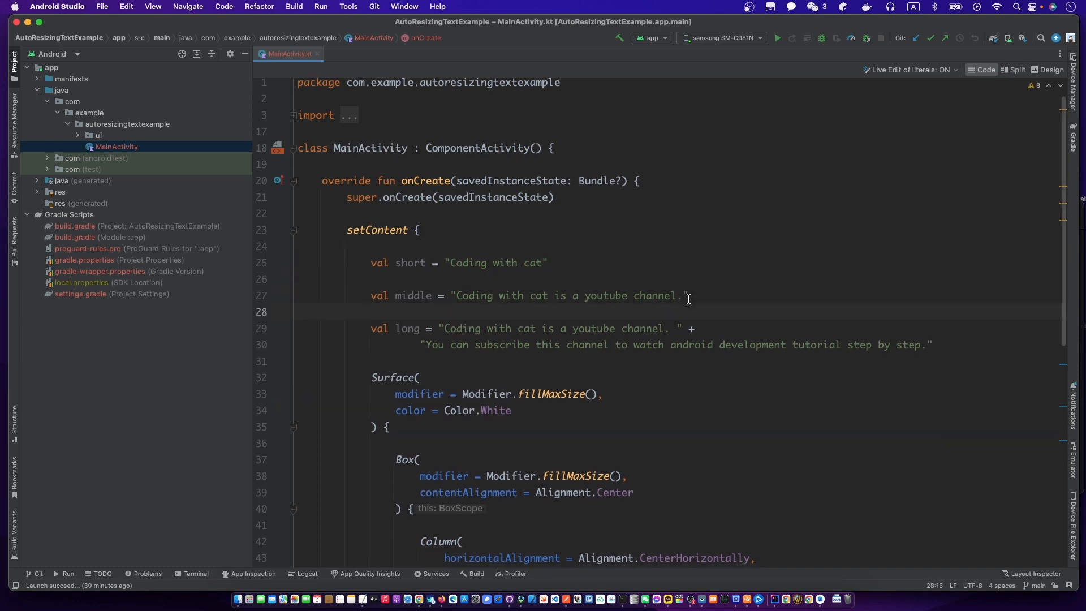
scroll("down", 3)
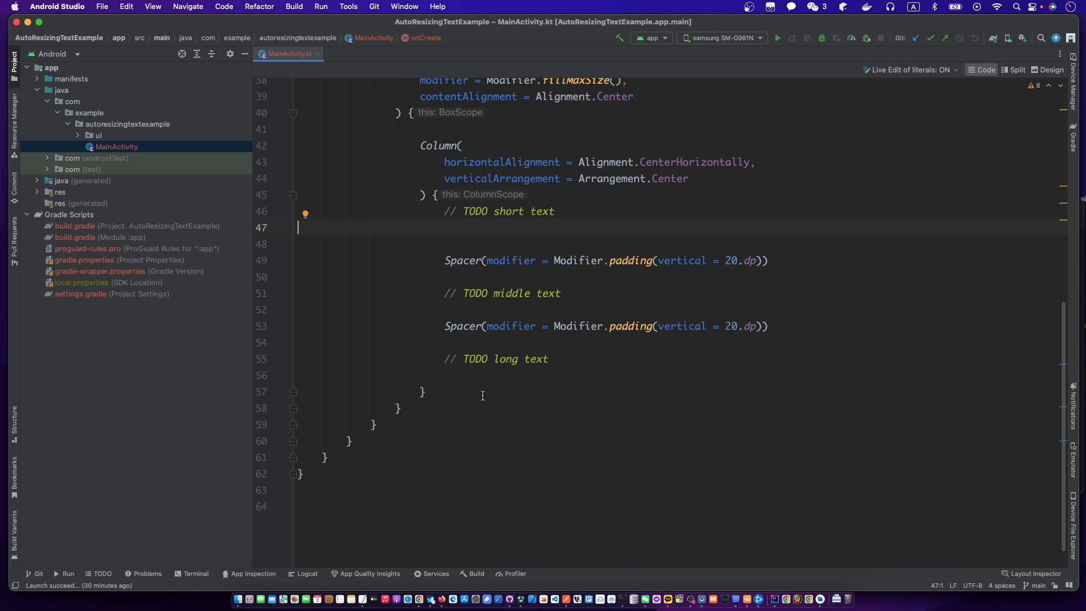
left_click(460, 478)
type("@")
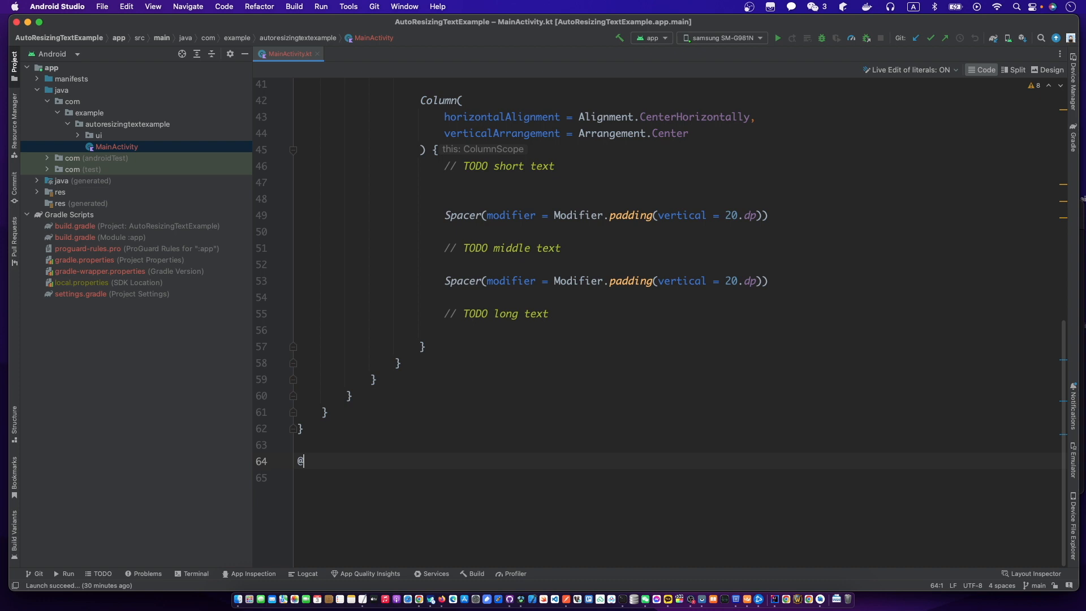
type("Composable")
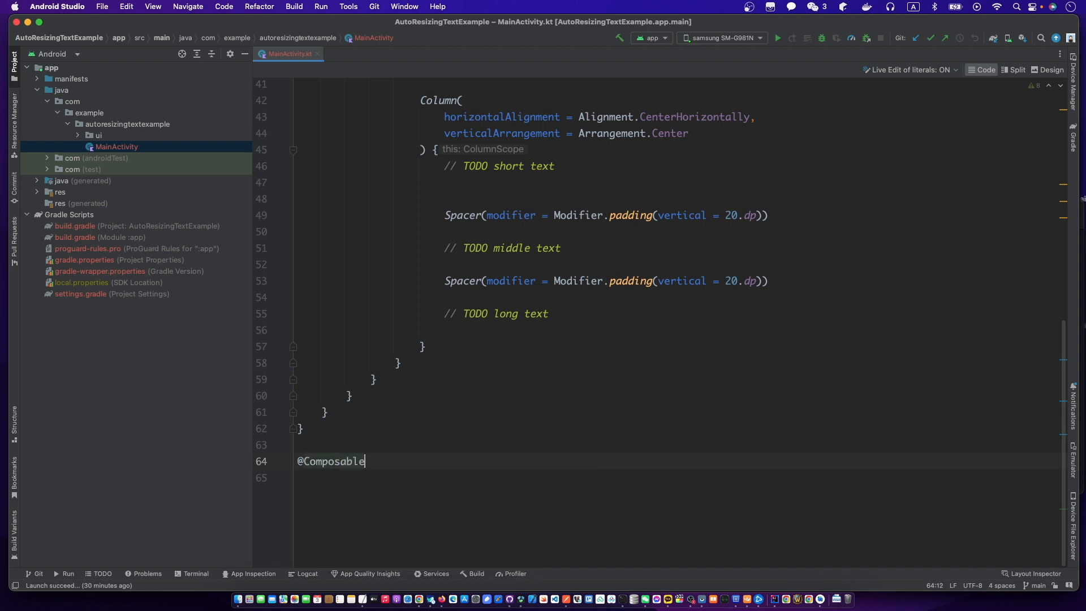
type("private")
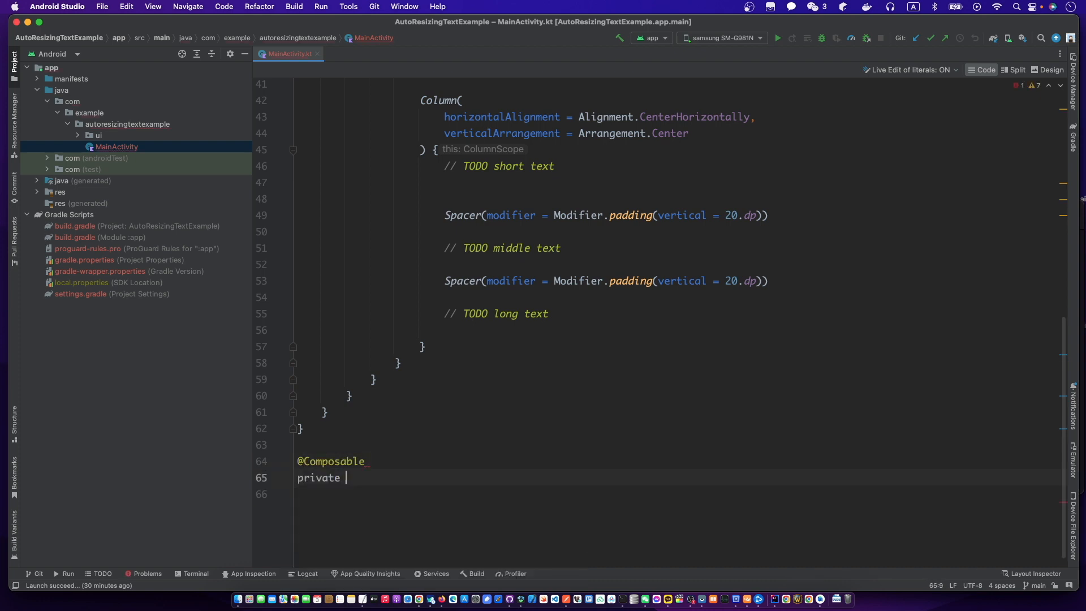
type("fun")
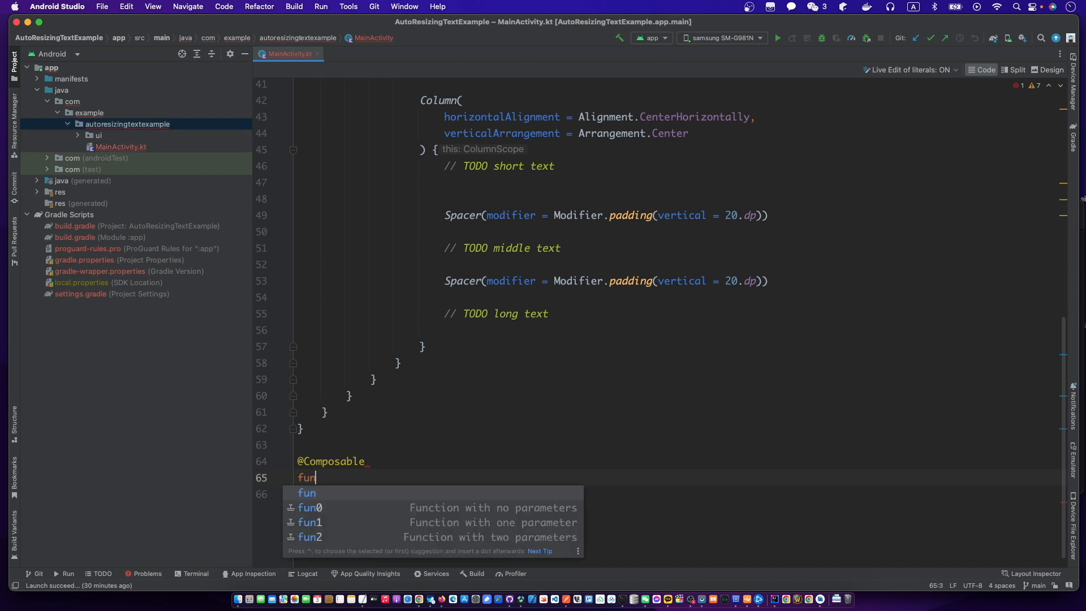
type("AutoResizingText(")
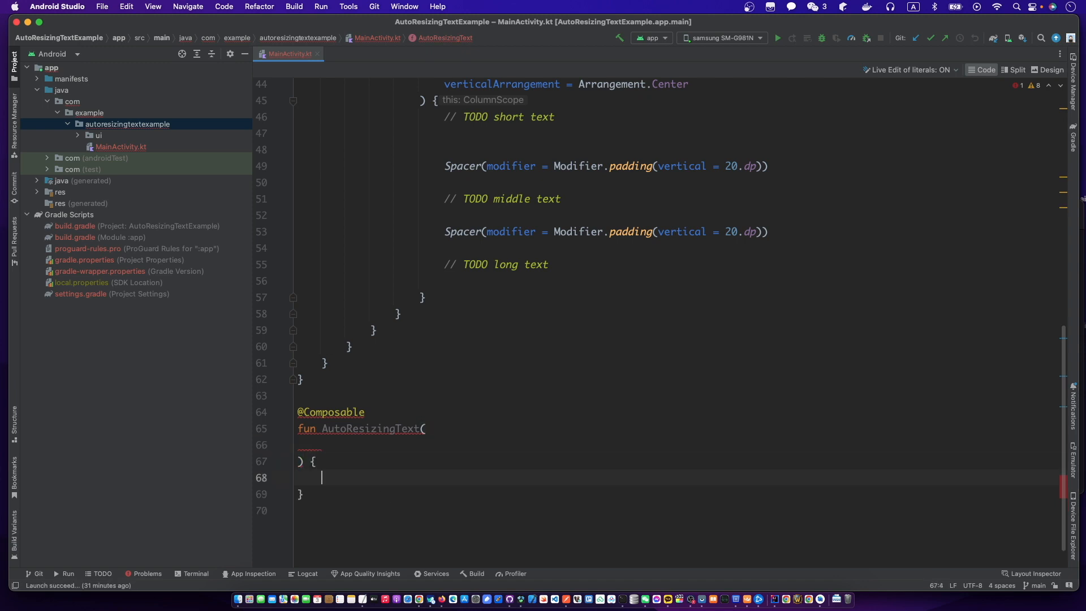
type("modifier: Modifier")
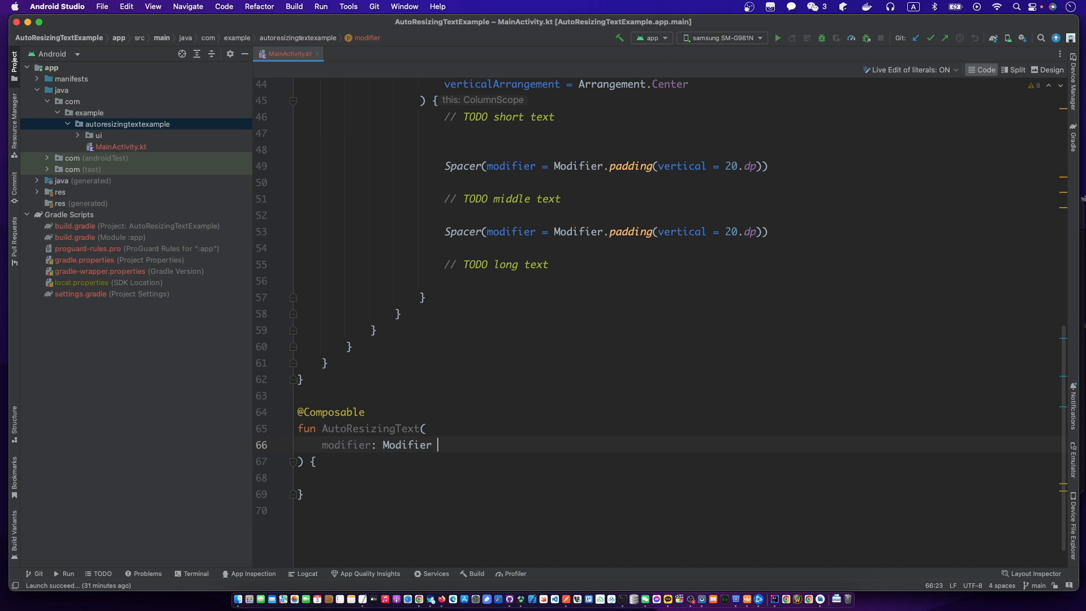
type("= Modifier,")
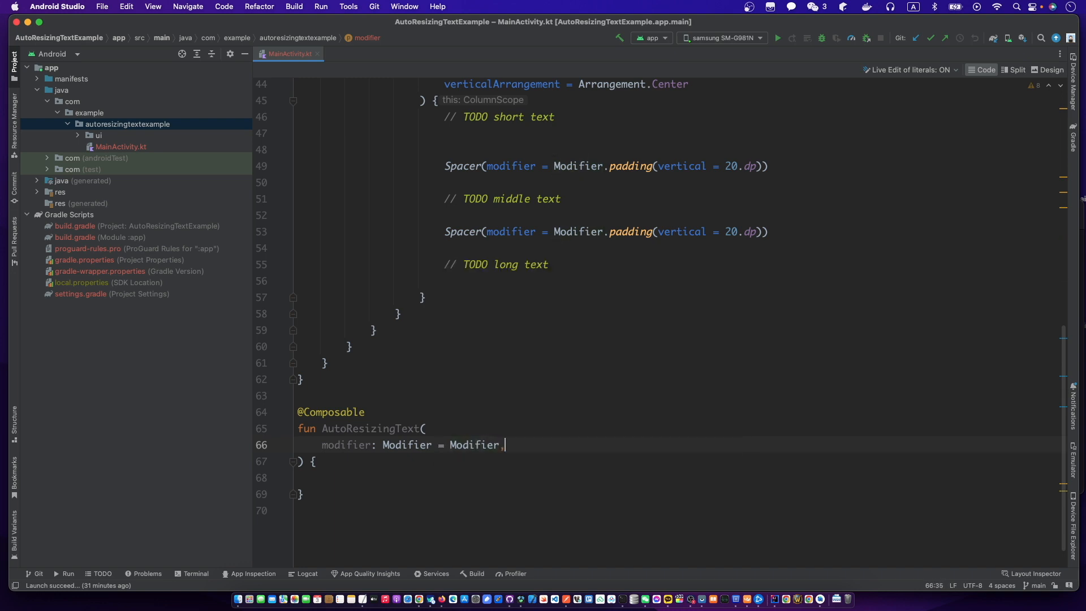
type("text: String,")
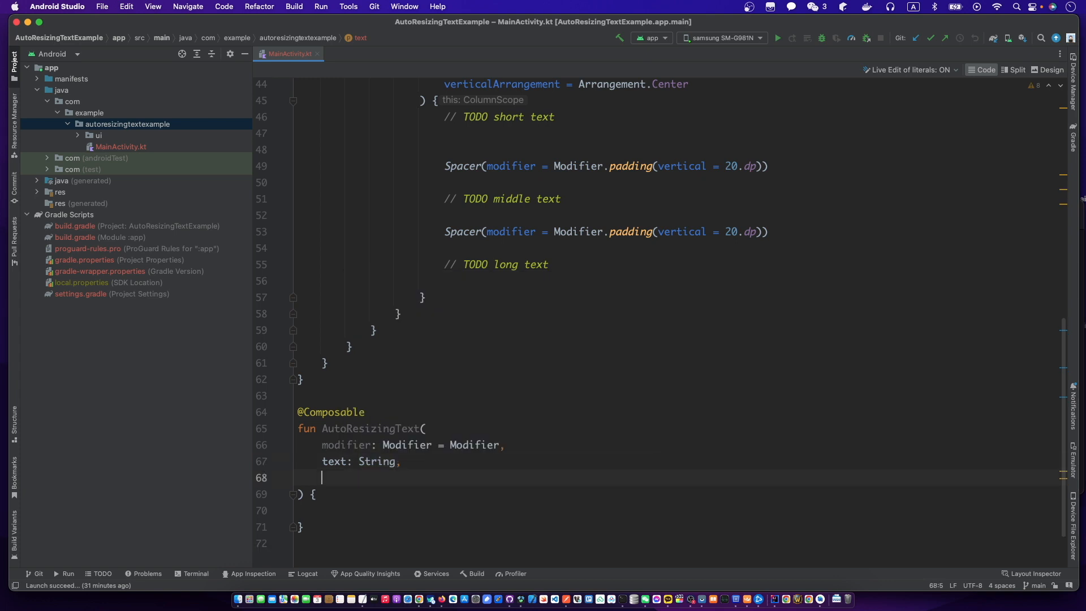
type("color: Color,")
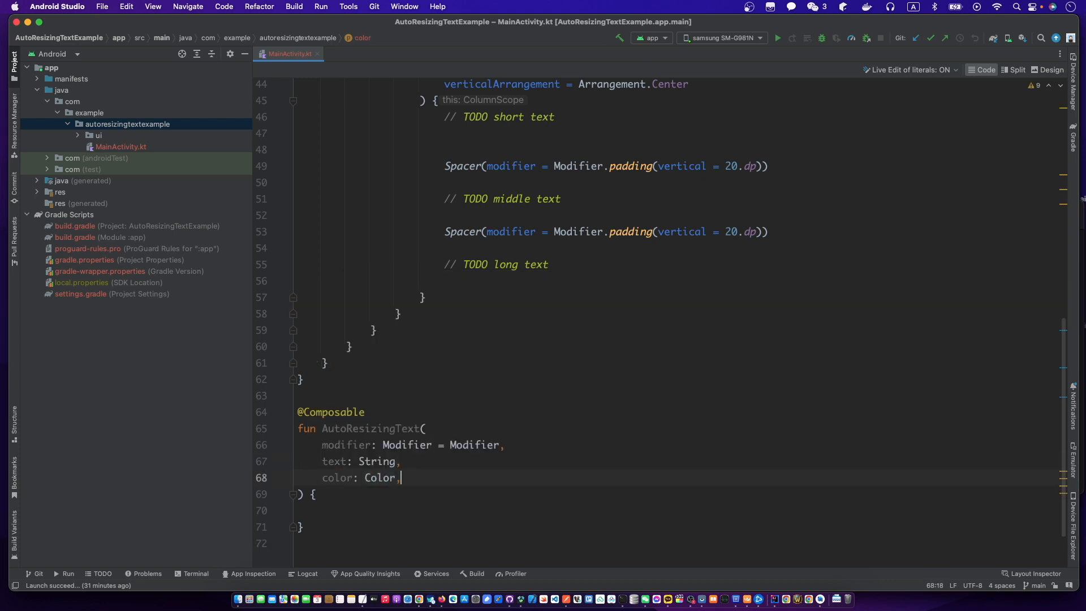
Add targetTextSize: TextUnit and maxLines: Int = Int.MAX_VALUE parameters
type("targe")
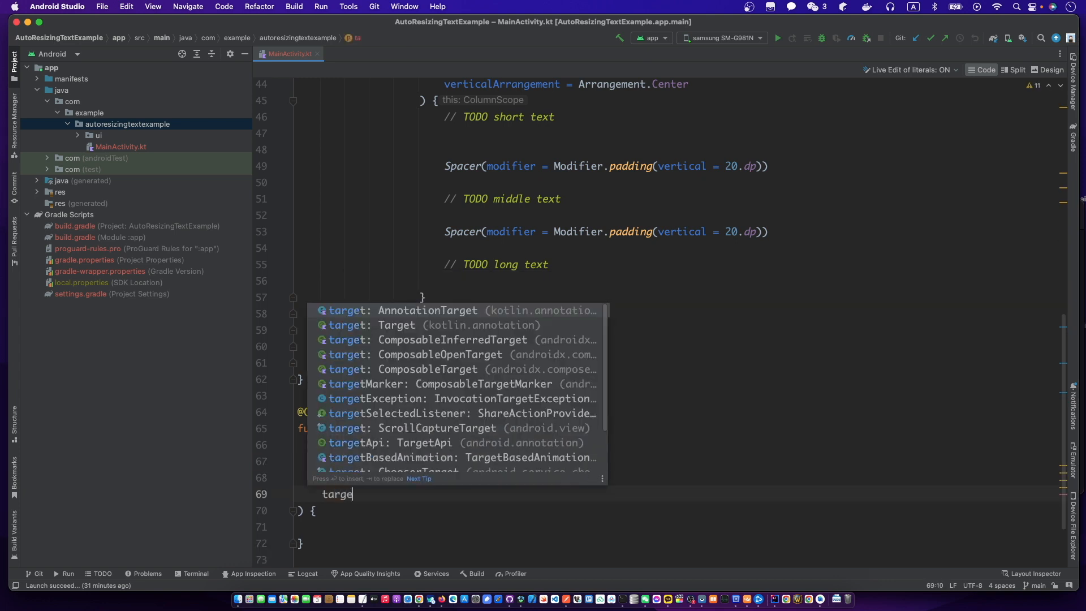
type("TextS")
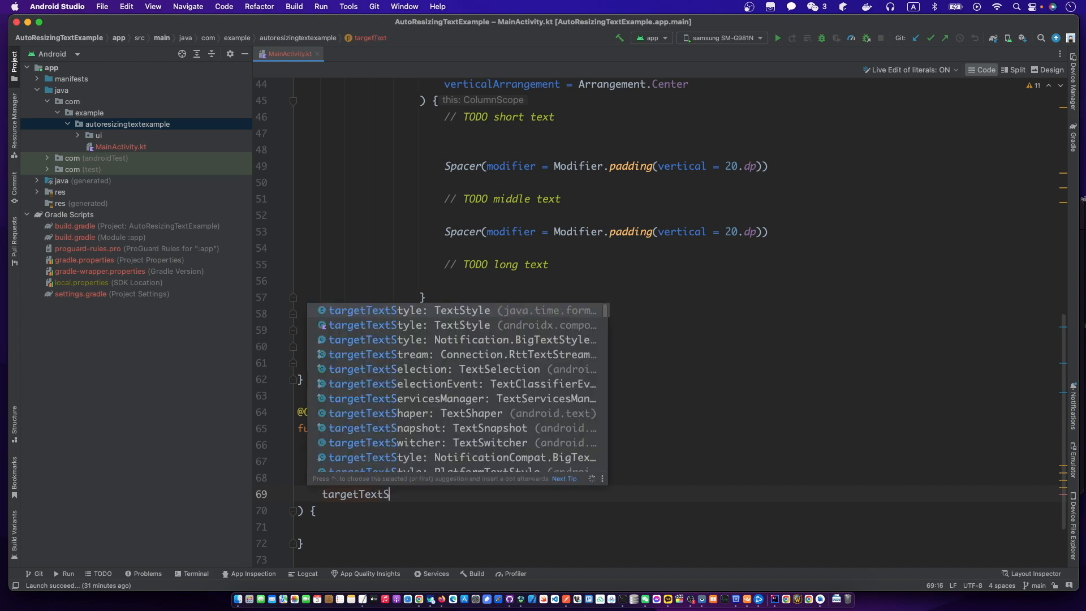
type("ize:")
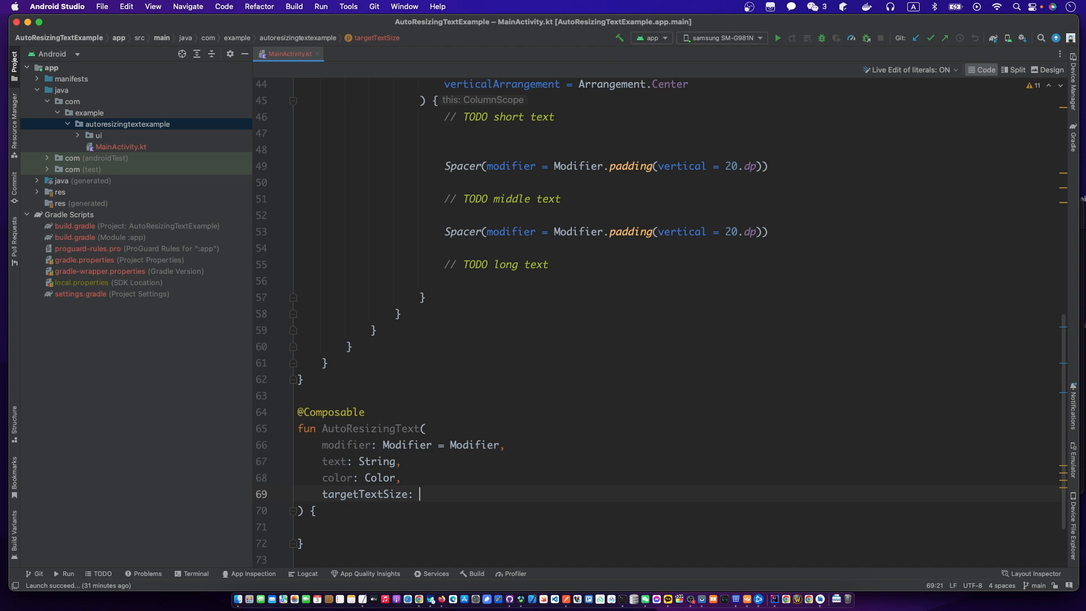
type("TextUnit")
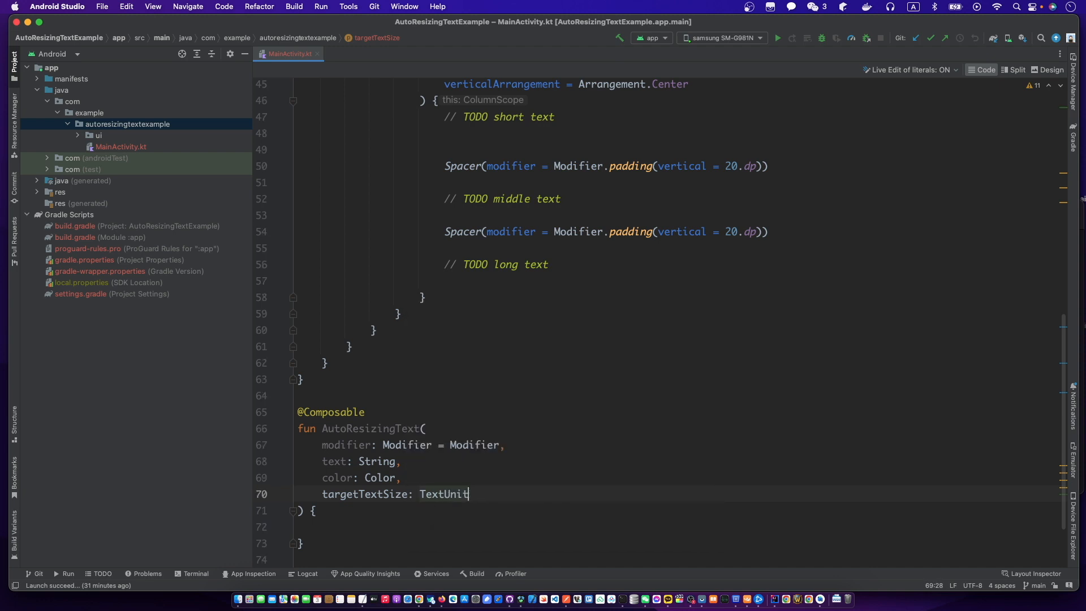
key("Return")
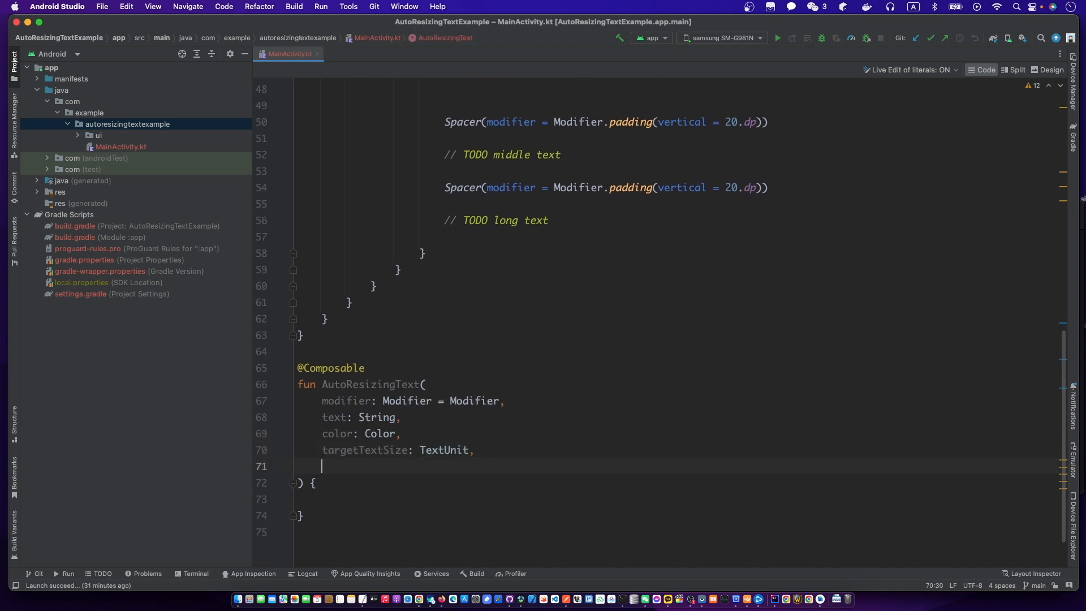
type("maxL")
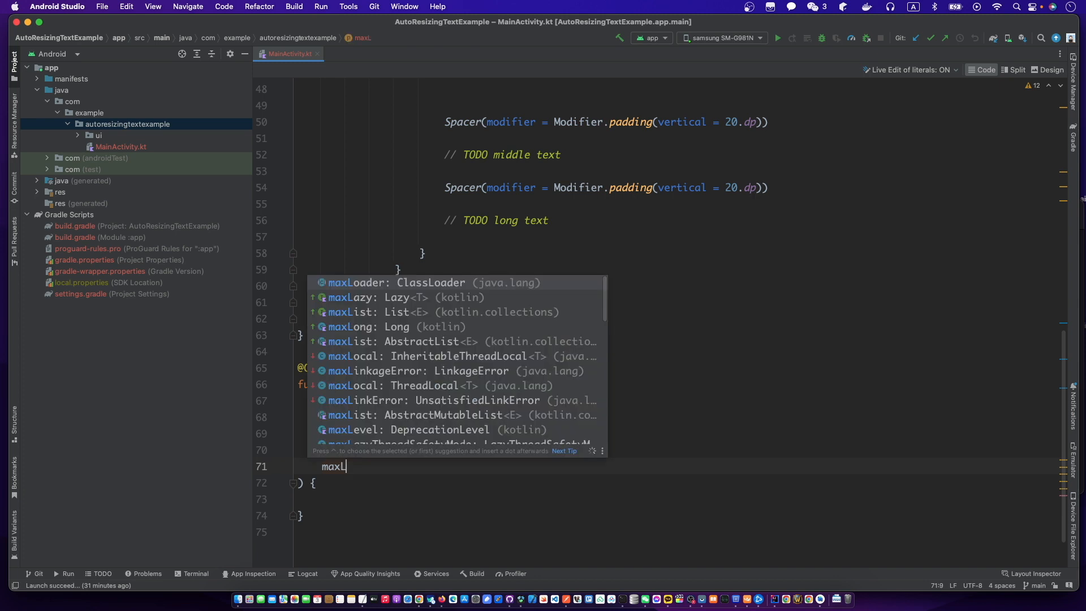
type("ines: In")
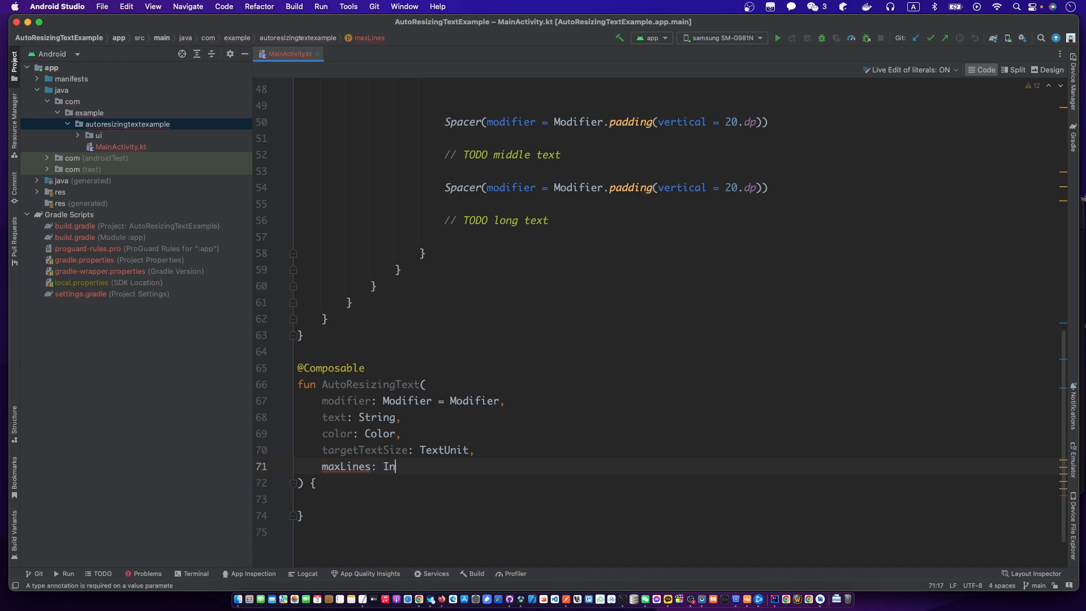
type("t = Int.MAX_VALUE")
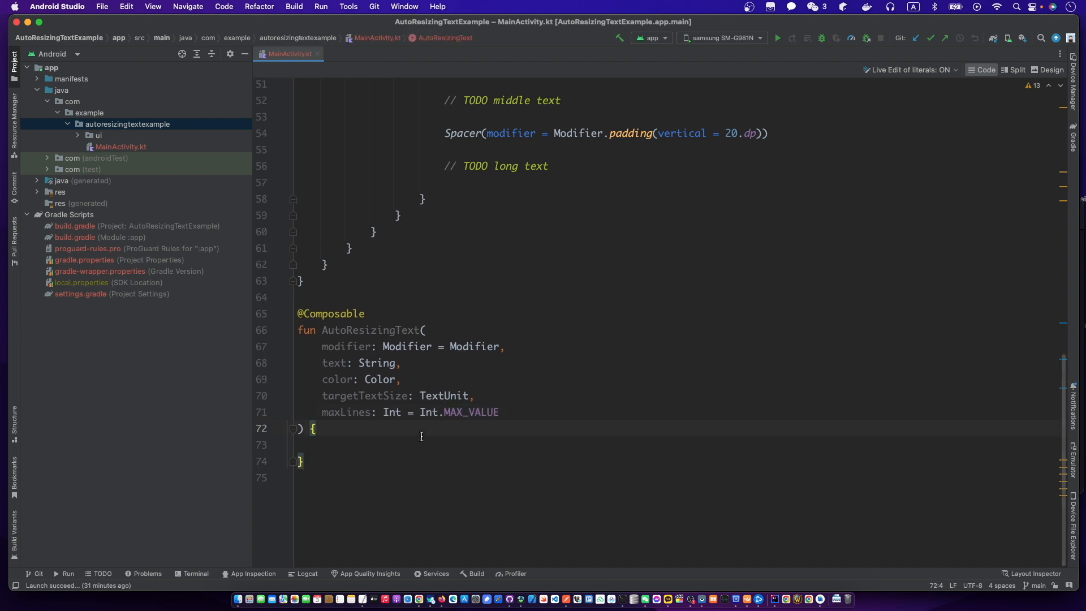
Declare val textSize = remember { mutableStateOf(targetTextSize) } in the function body
type("val")
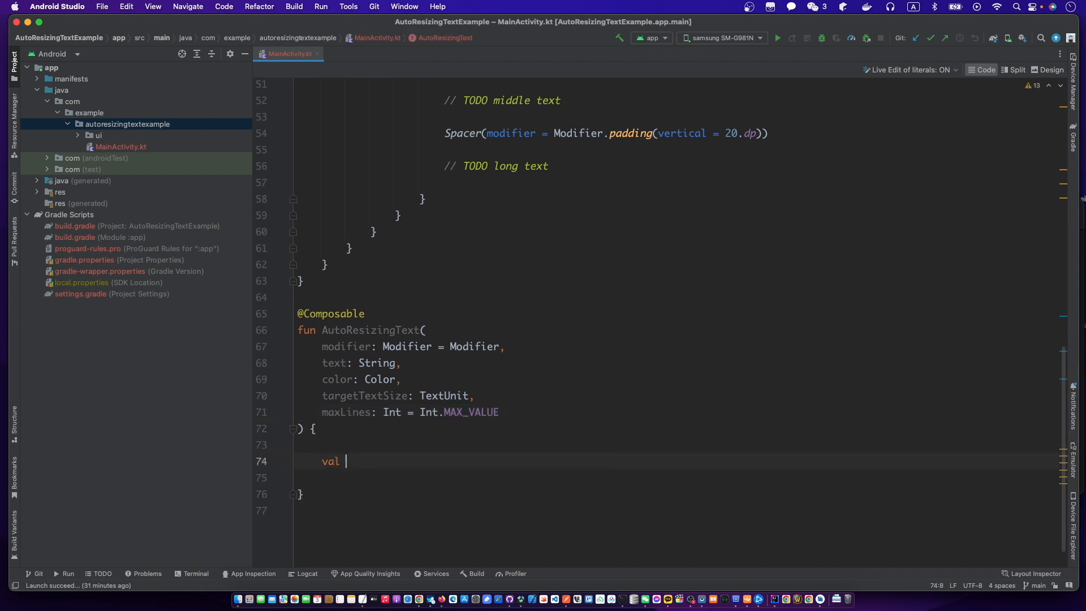
type("textSize")
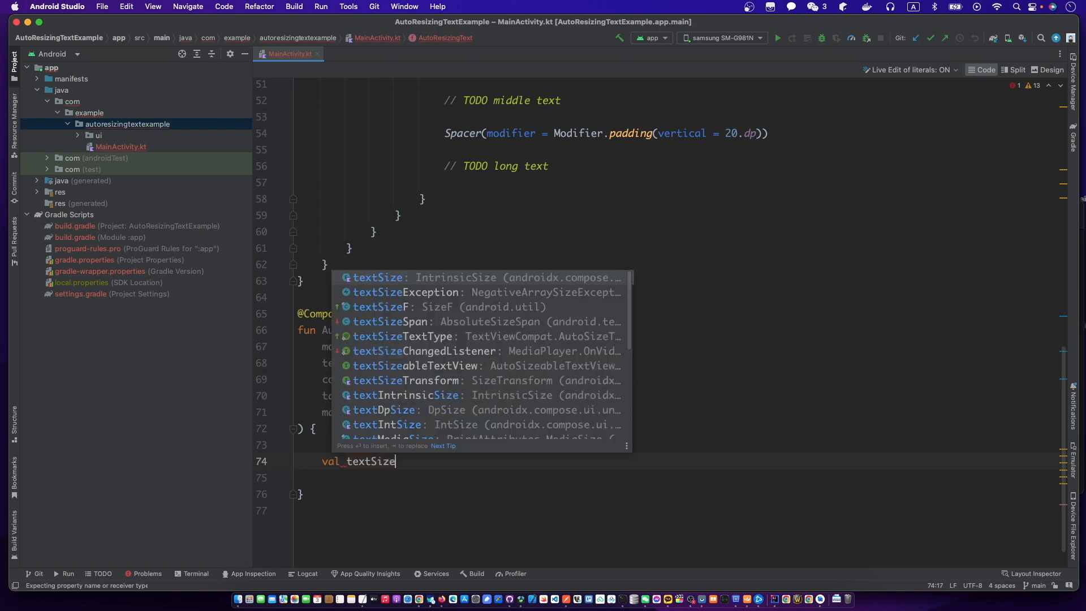
type("= remember {")
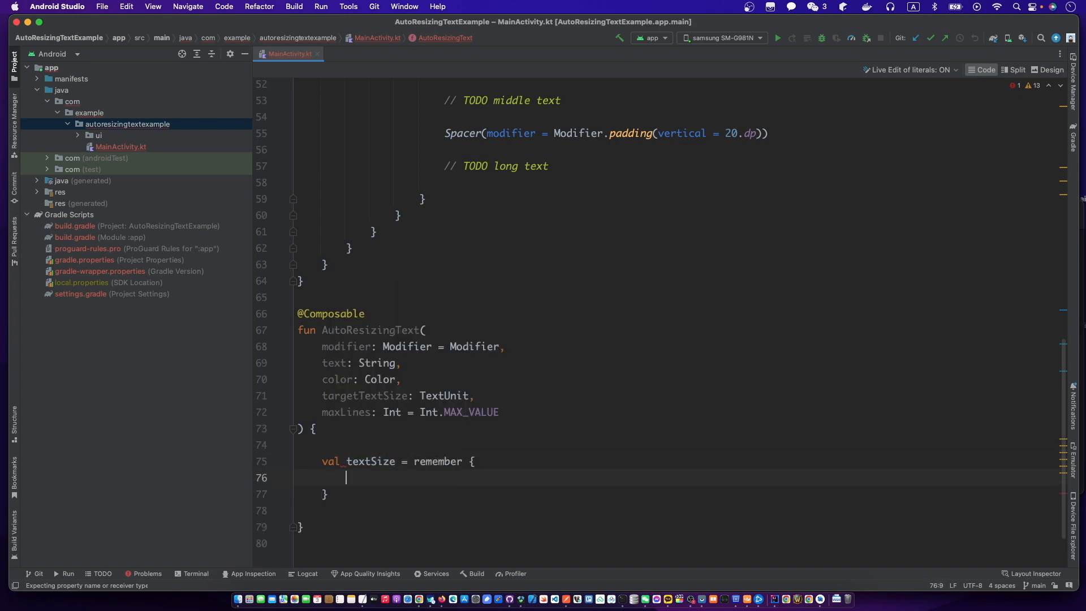
type("mutableStateOf(targetTextSize")
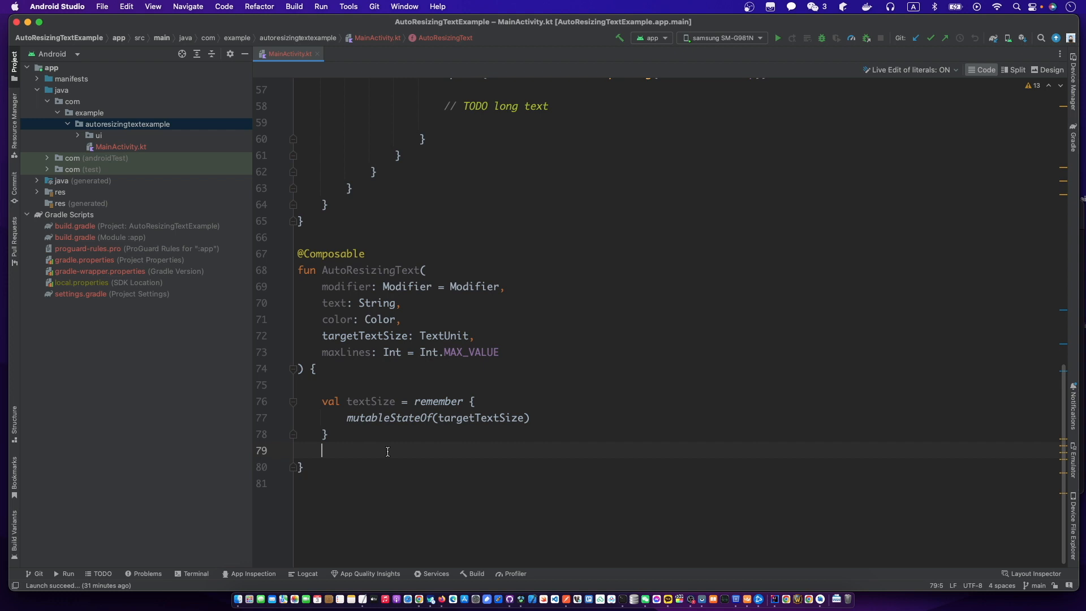
Call Text with modifier, text, color and fontSize = textSize.value
type("Text(")
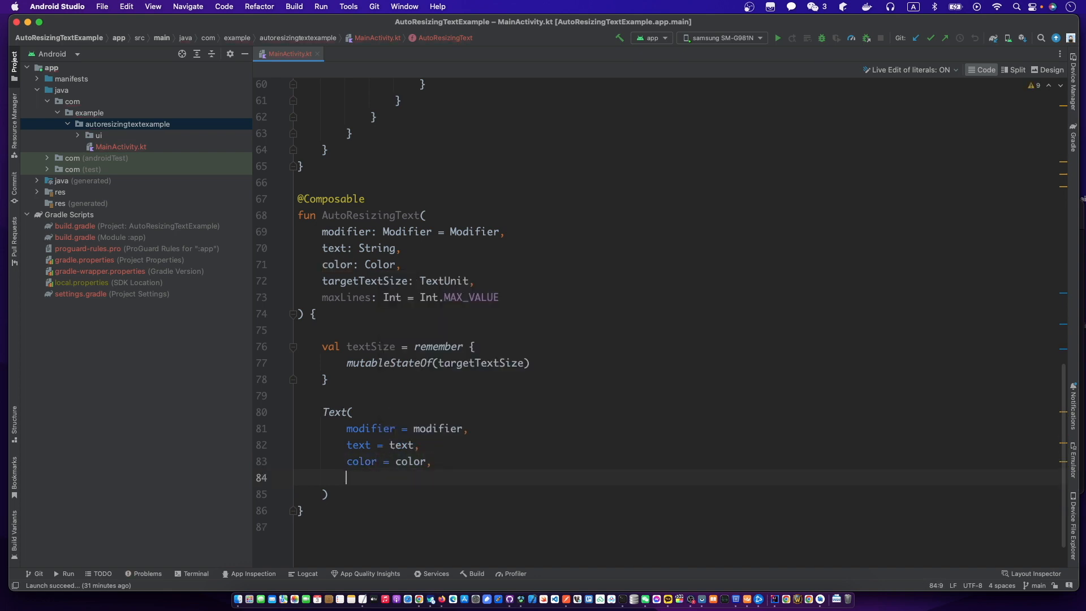
type("textAlign = TextA")
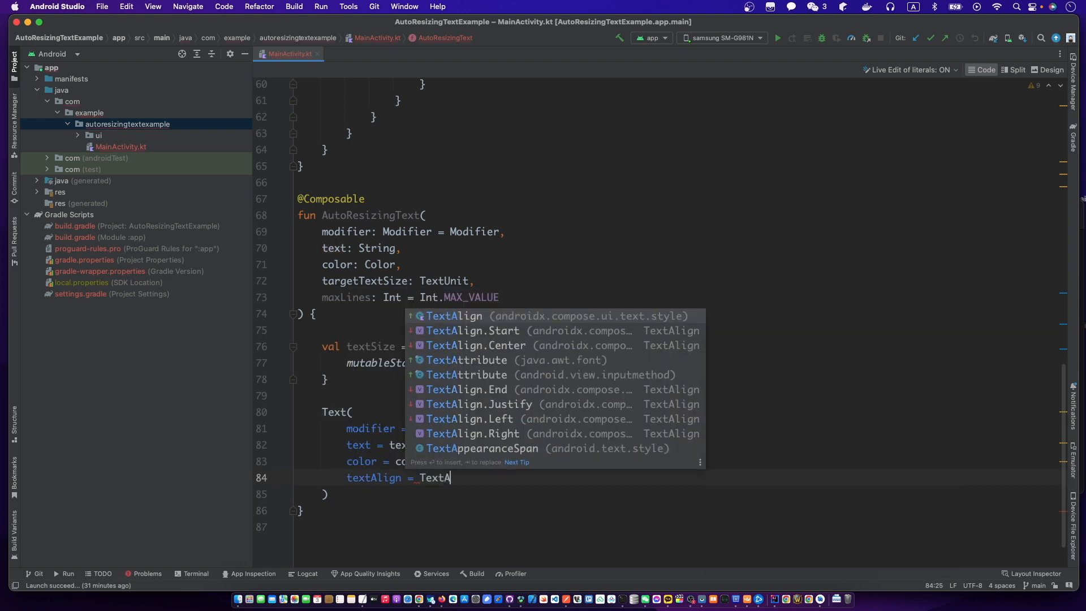
left_click(471, 331)
type("fontSize =")
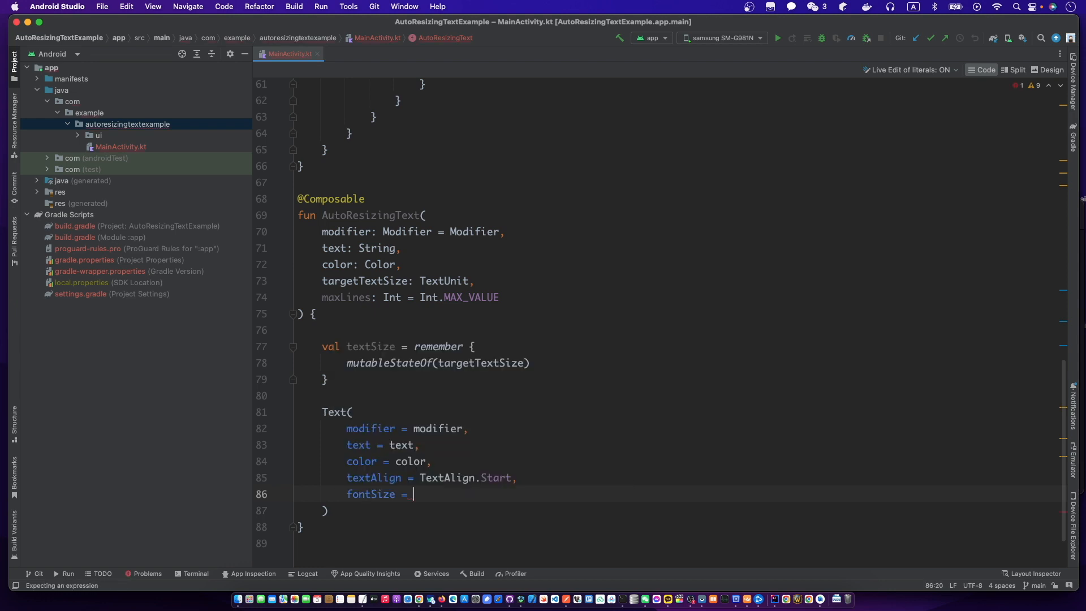
type("textSize.value,")
type("max")
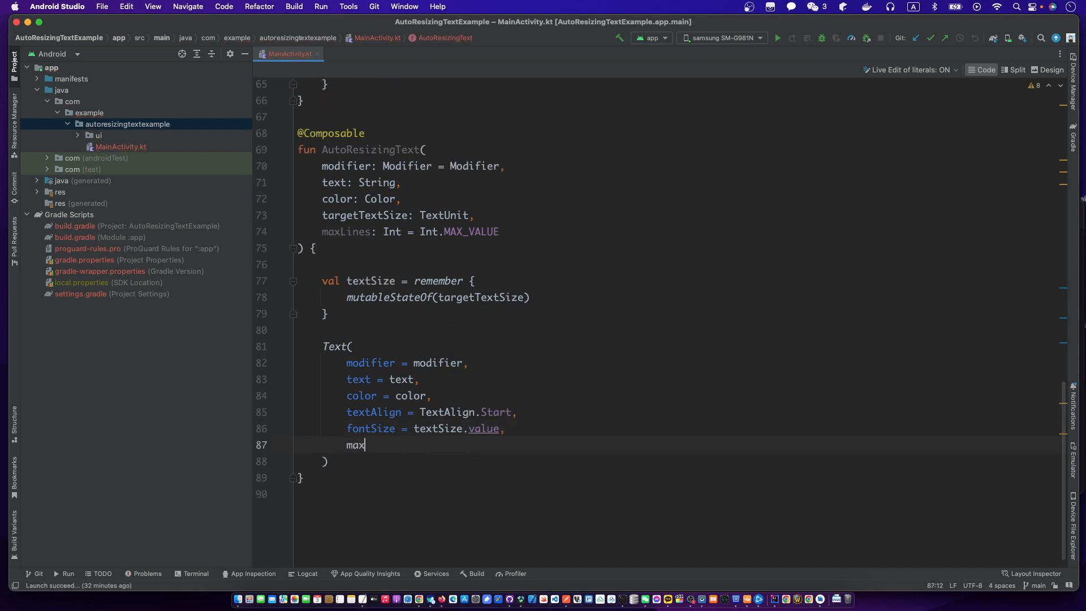
Add maxLines = maxLines, overflow = TextOverflow.Ellipsis and an empty onTextLayout lambda
type("Lines")
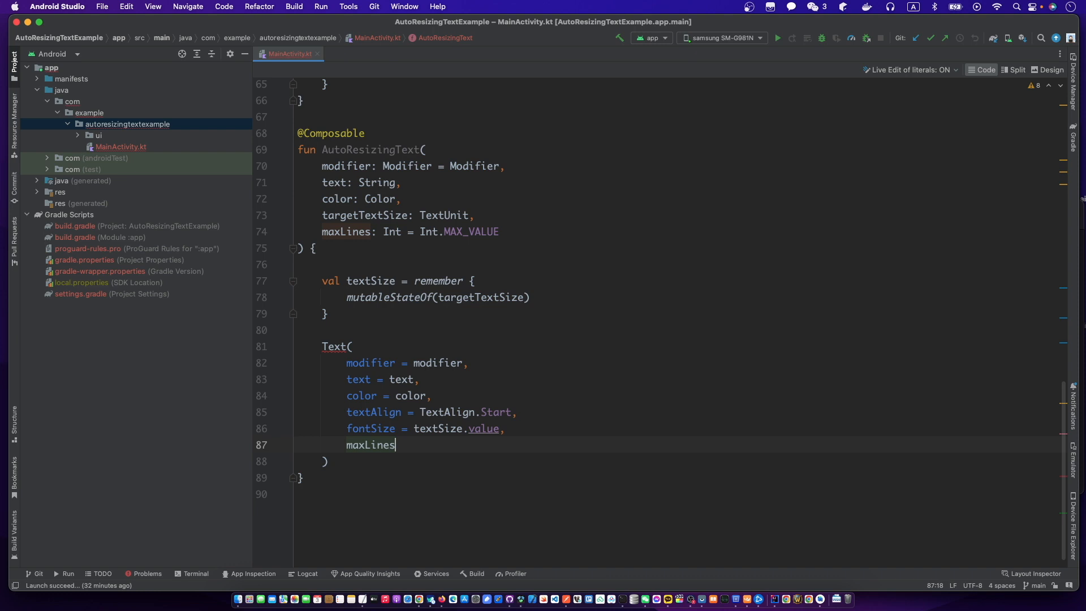
type("= maxLines")
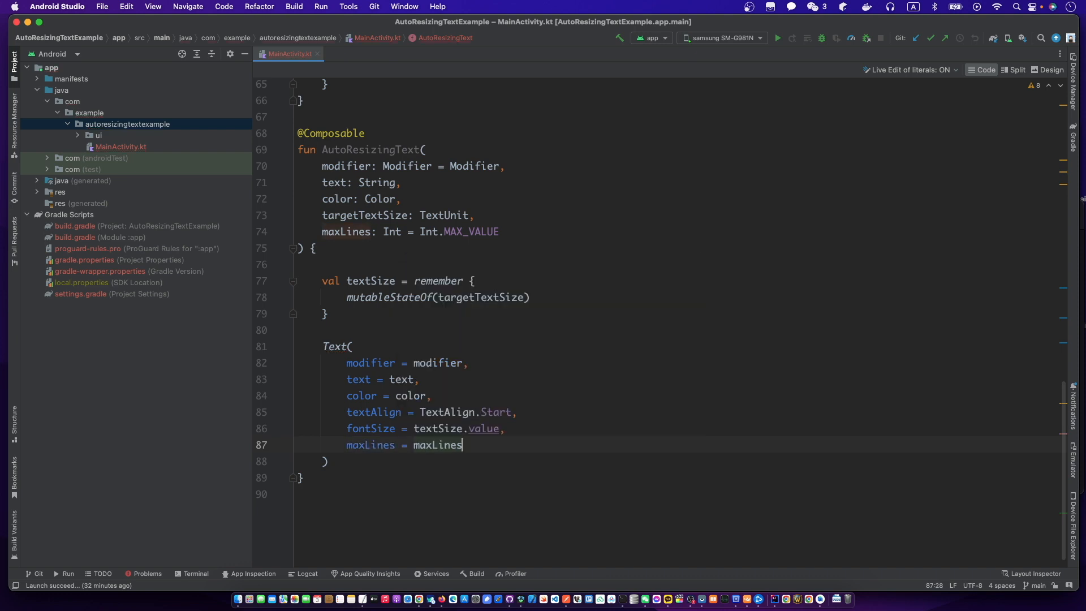
type("overflow = TextOverflow.Ellipsis")
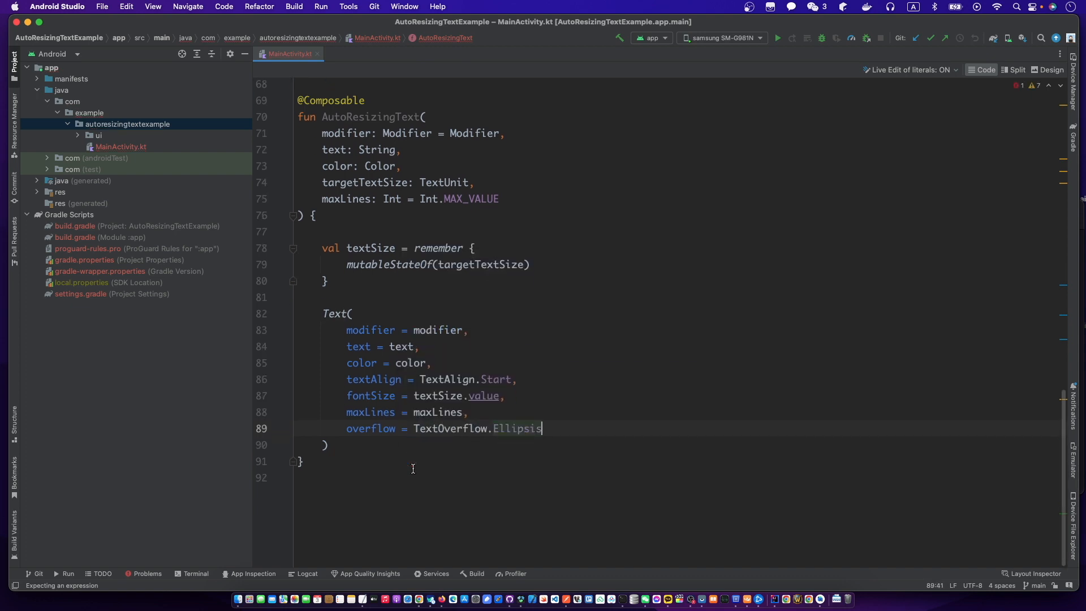
type(",")
type("on")
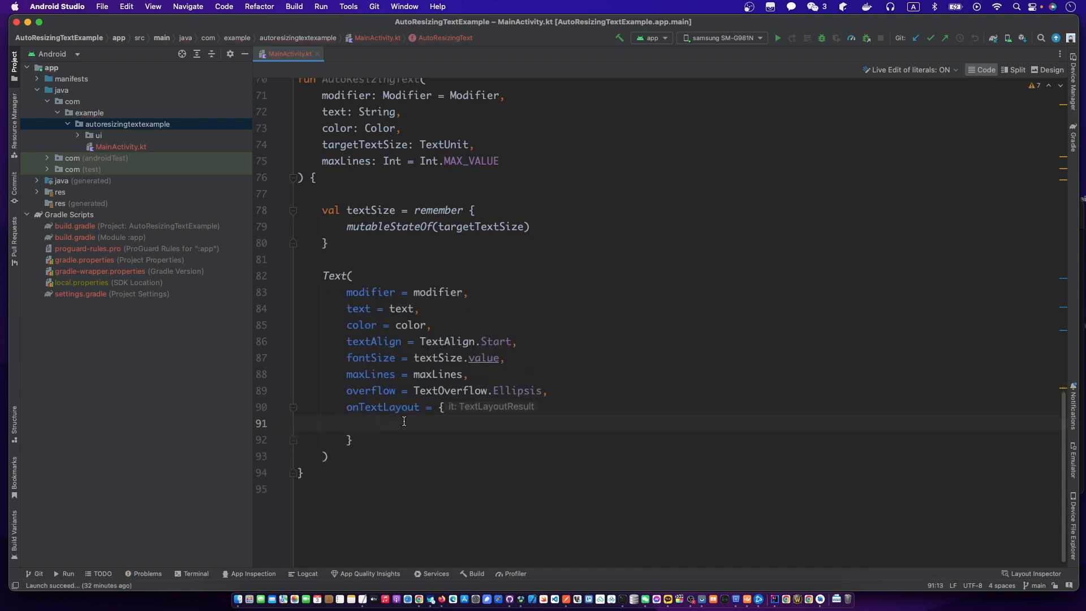
Name the lambda parameter textLayoutResult and declare val lineIndex = textLayoutResult.lineCount - 1
type("textLayoutResult ->")
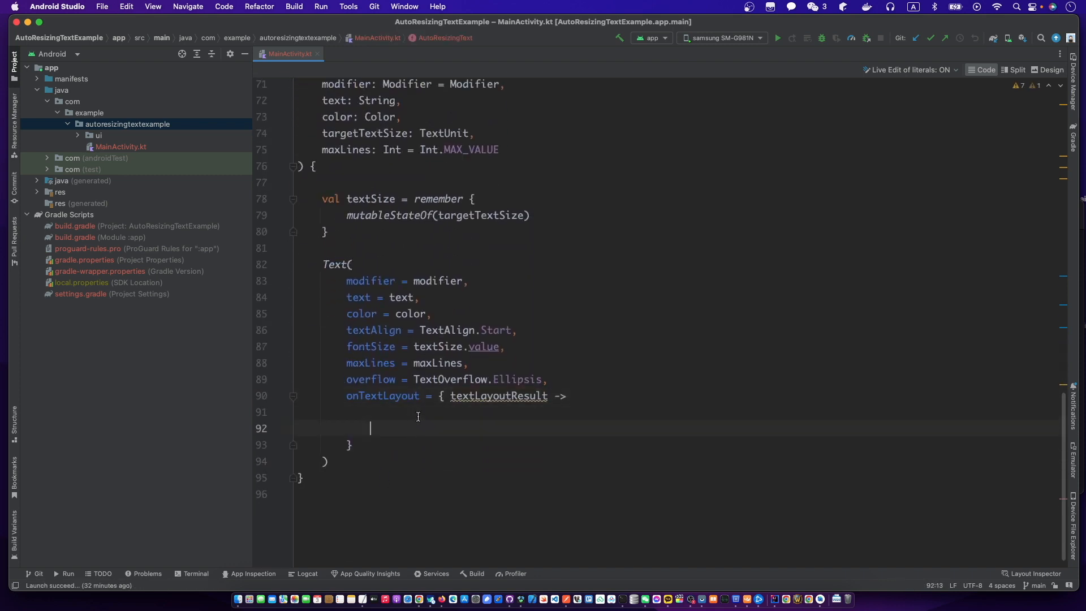
scroll("down", 3)
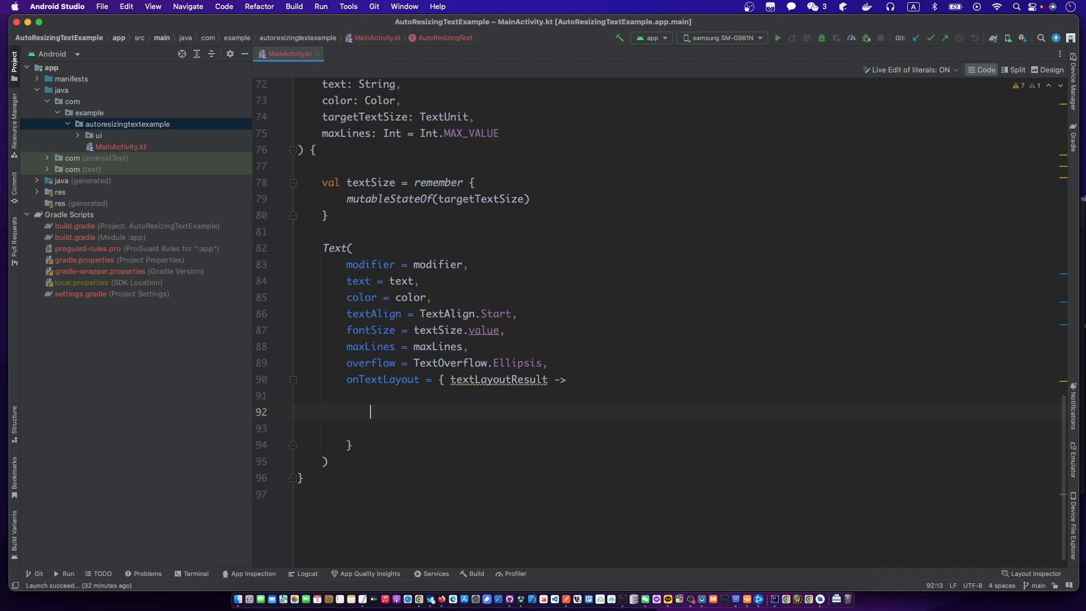
type("val max")
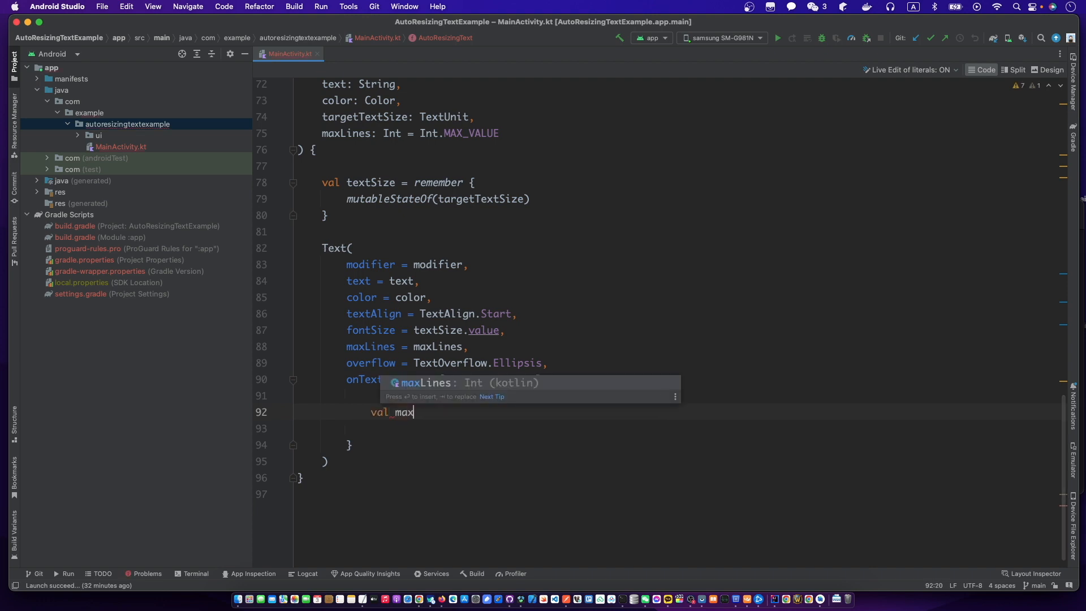
type("Cu")
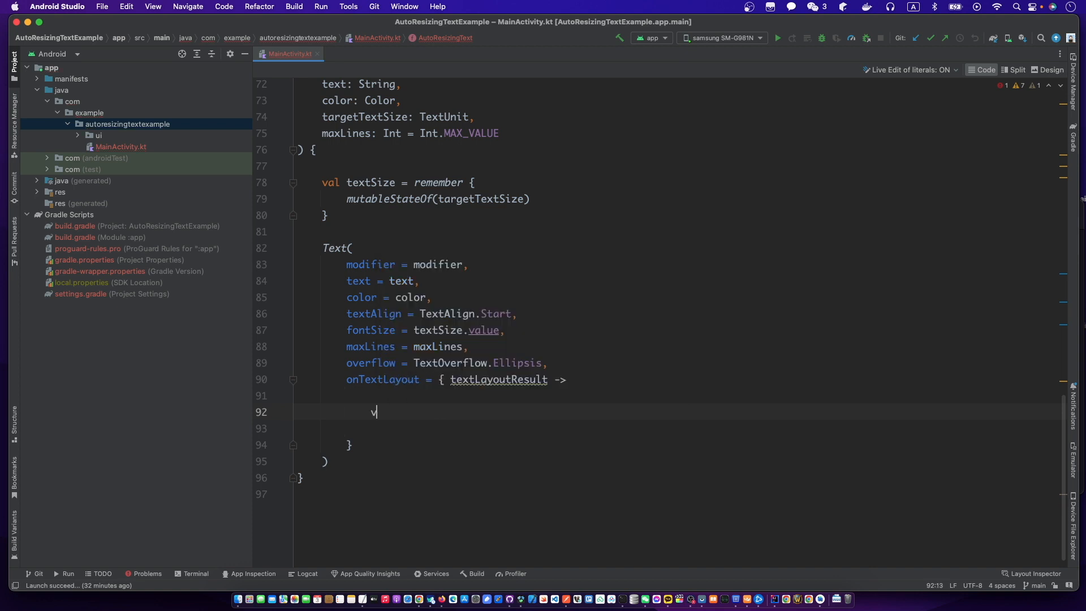
type("val")
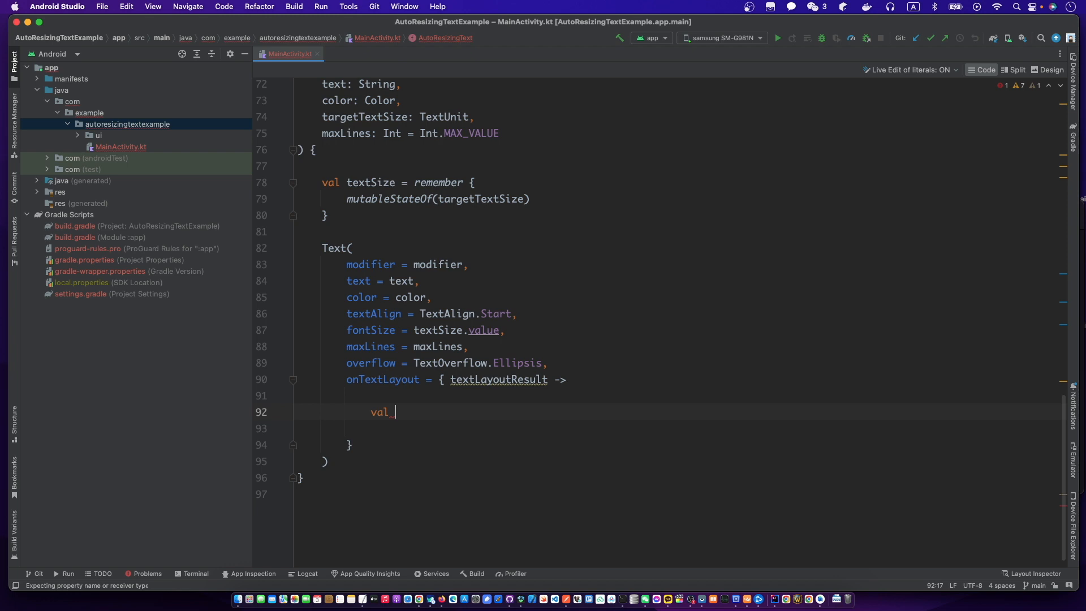
type("line")
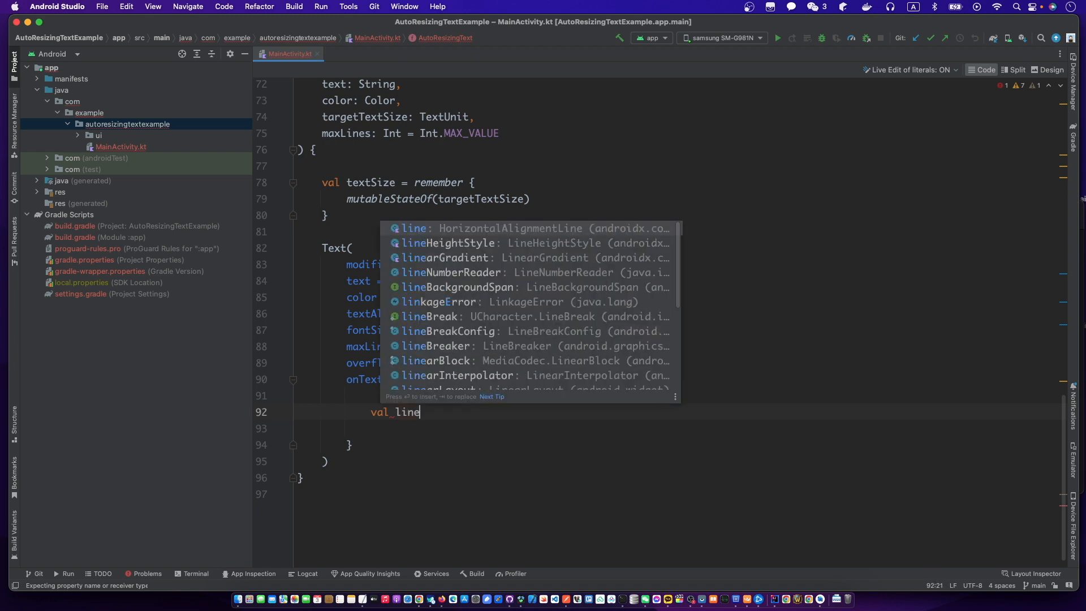
type("Index:")
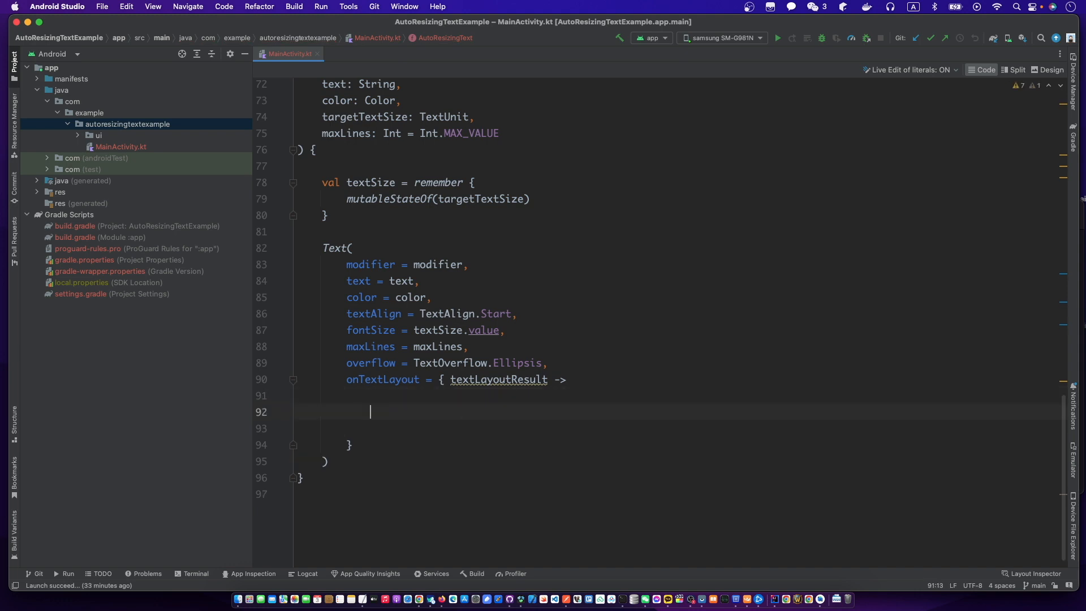
type("val")
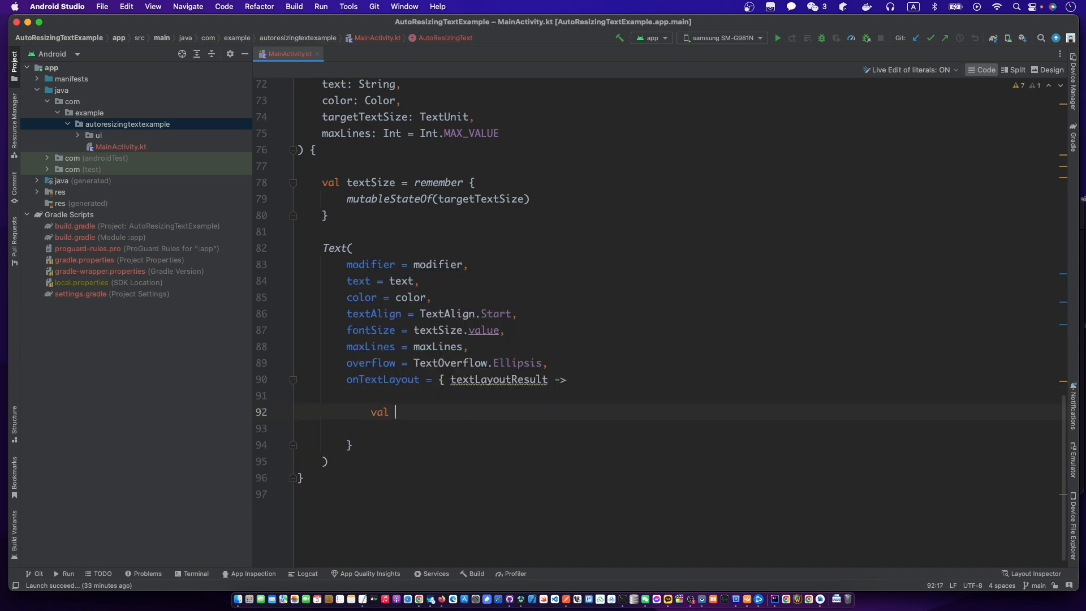
type("lineIndex =")
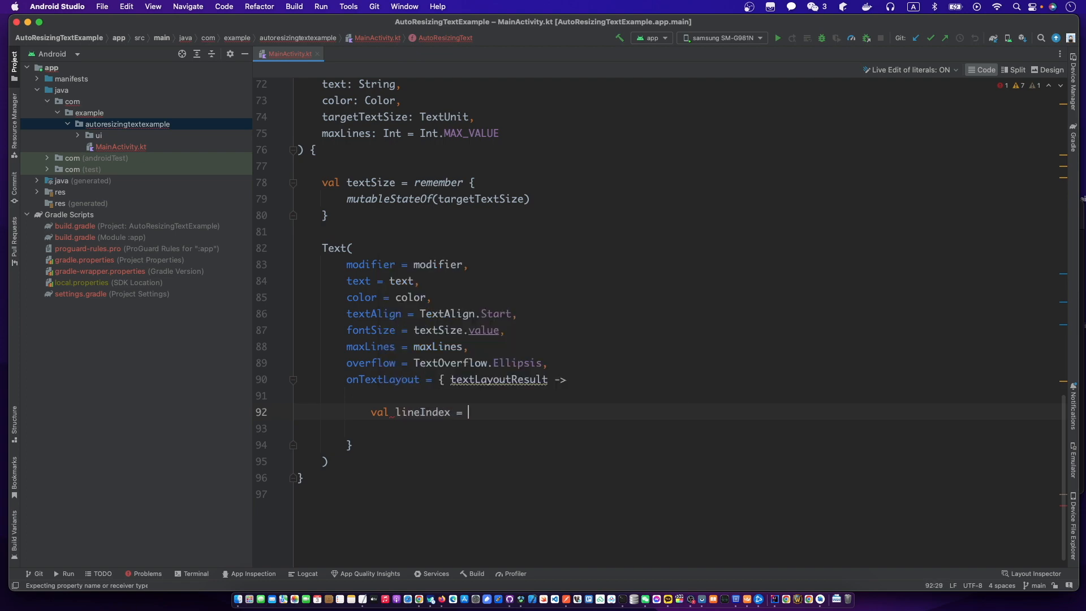
type("textLayoutResult")
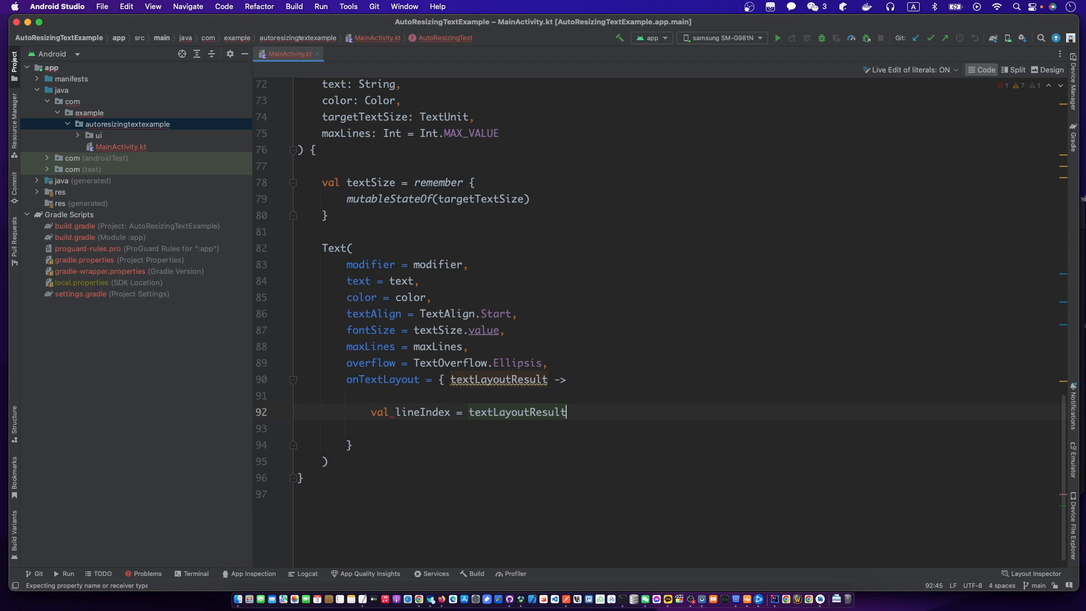
type(".lineCount -")
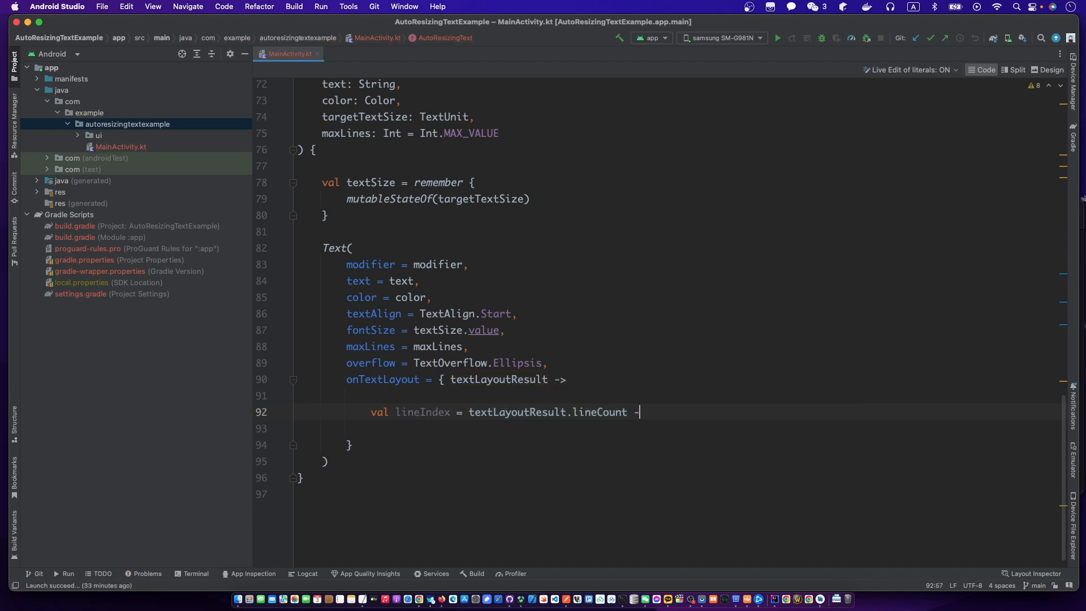
type("i")
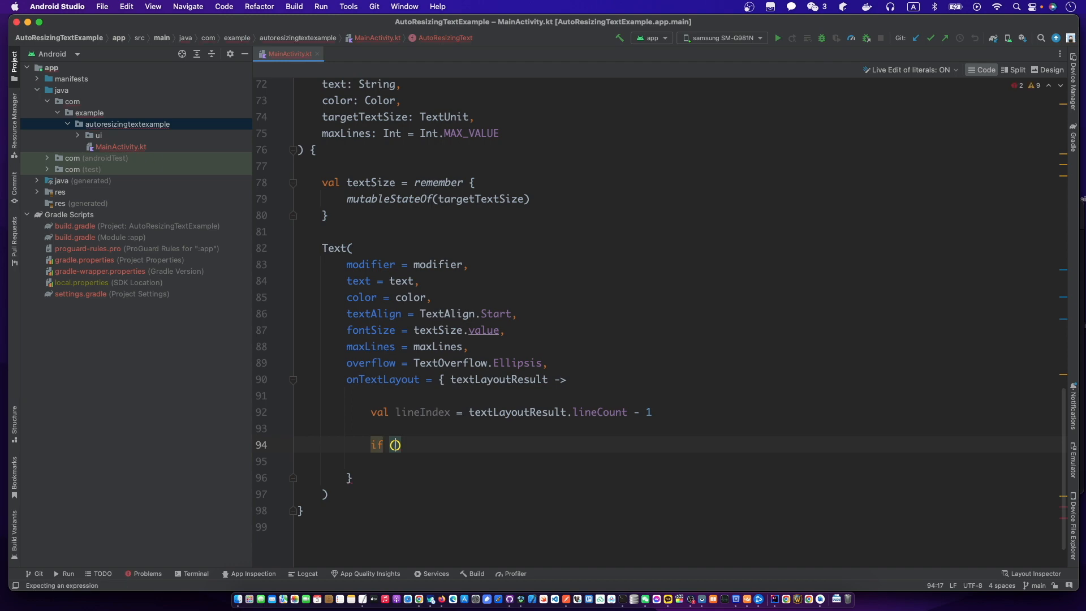
Add an empty if (textLayoutResult.isLineEllipsized(lineIndex)) block
type("(")
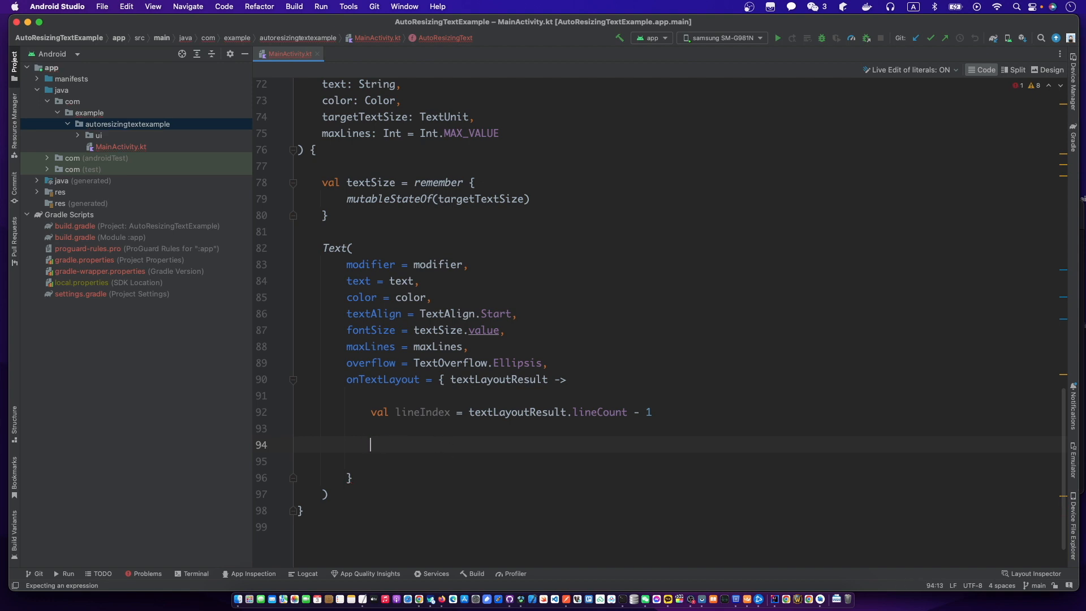
type("if (textLayoutResult")
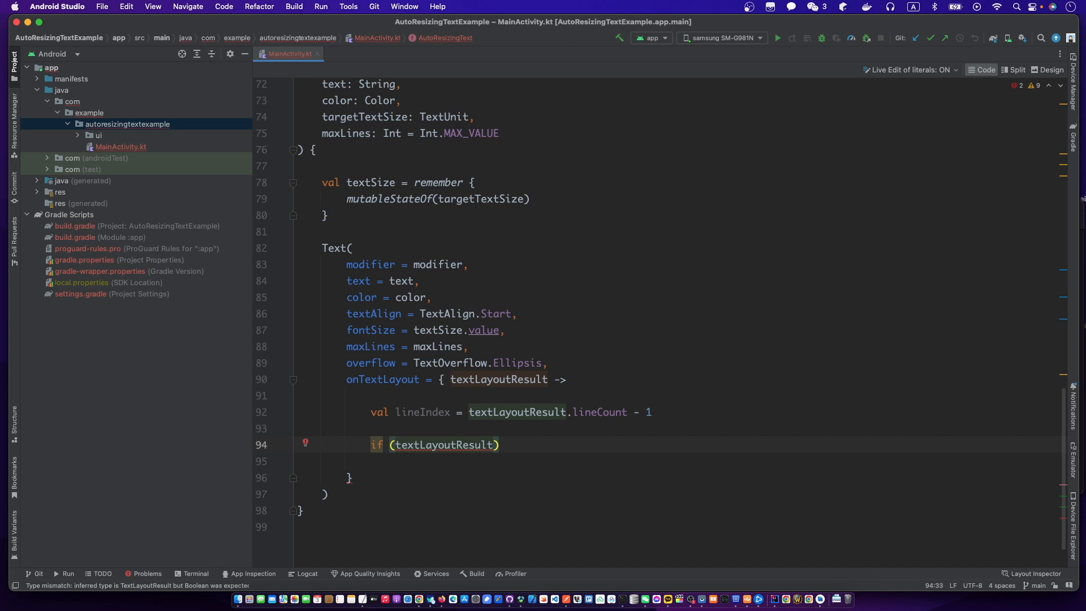
type(".isLineEllipsized()")
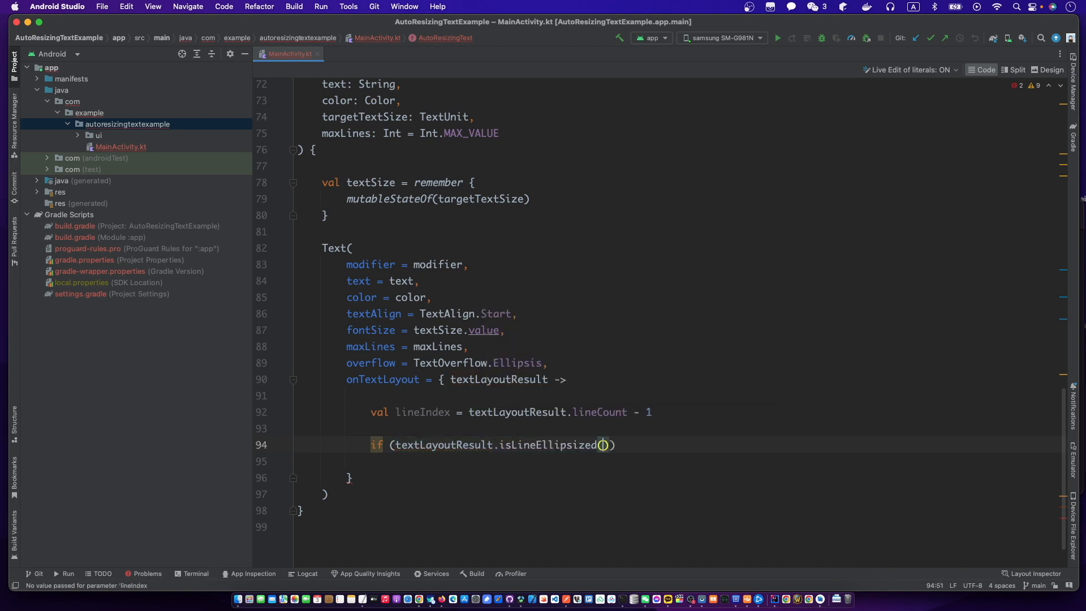
type("lineIndex")
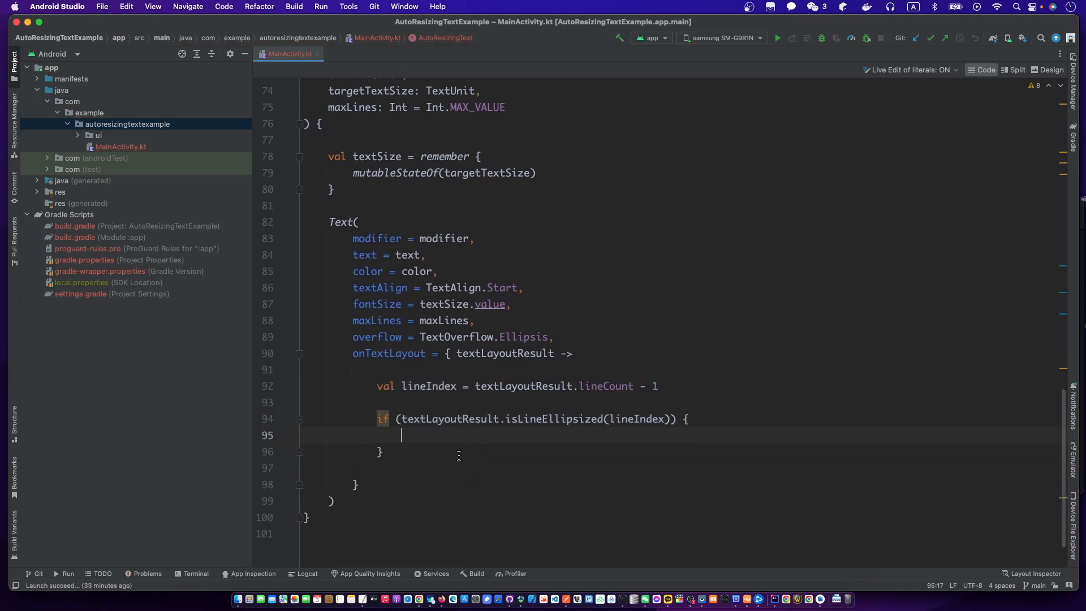
Inside the if, set textSize.value = textSize.value * 0.9f to shrink the font
type("textSize.value = textSize.value")
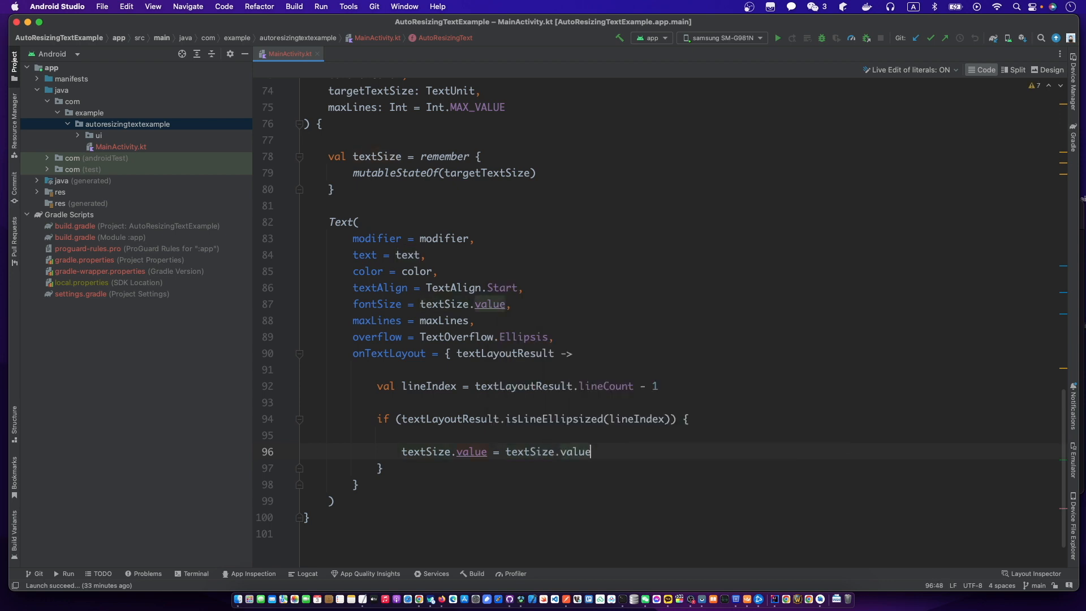
type("*")
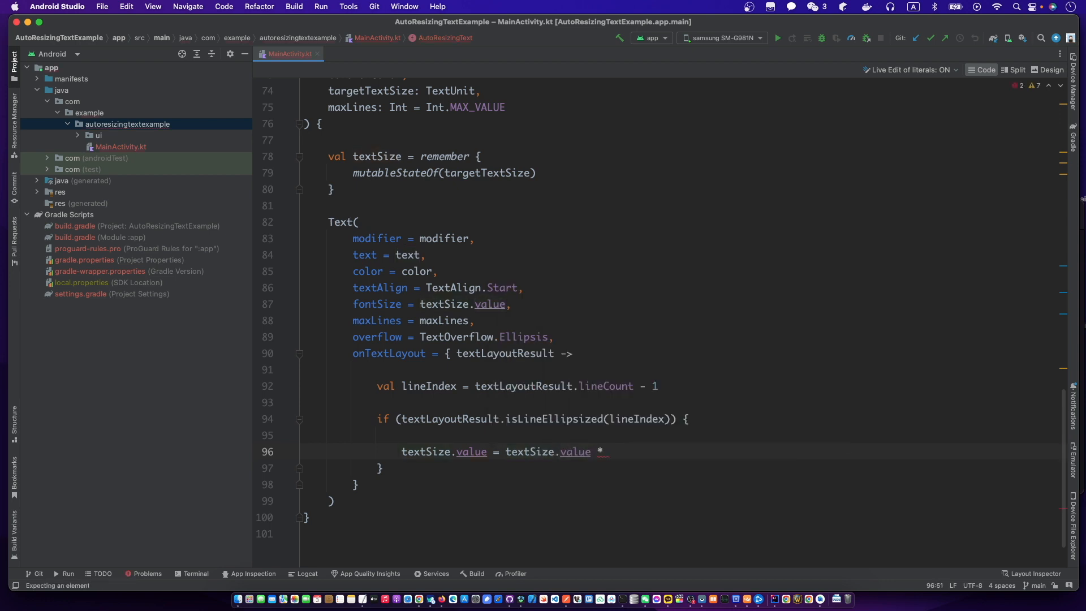
type("0.9f")
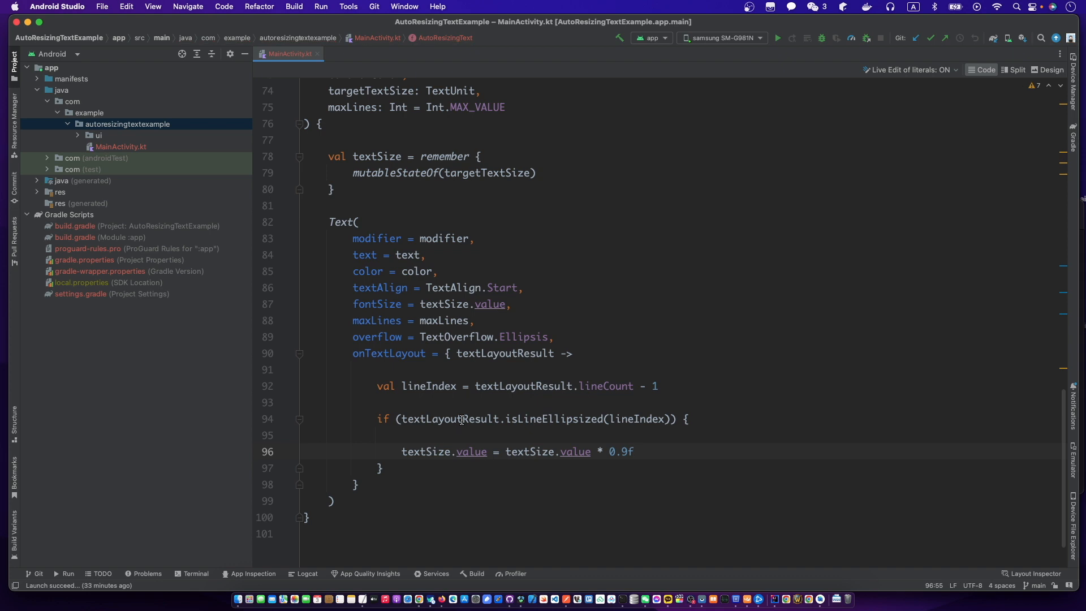
left_click(630, 452)
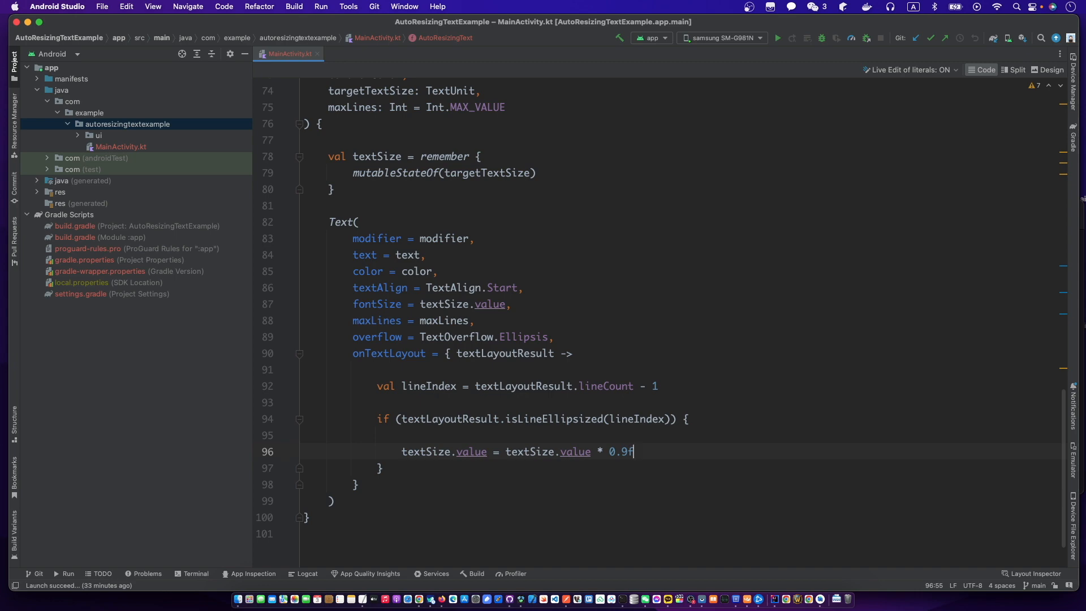
scroll("up", 3)
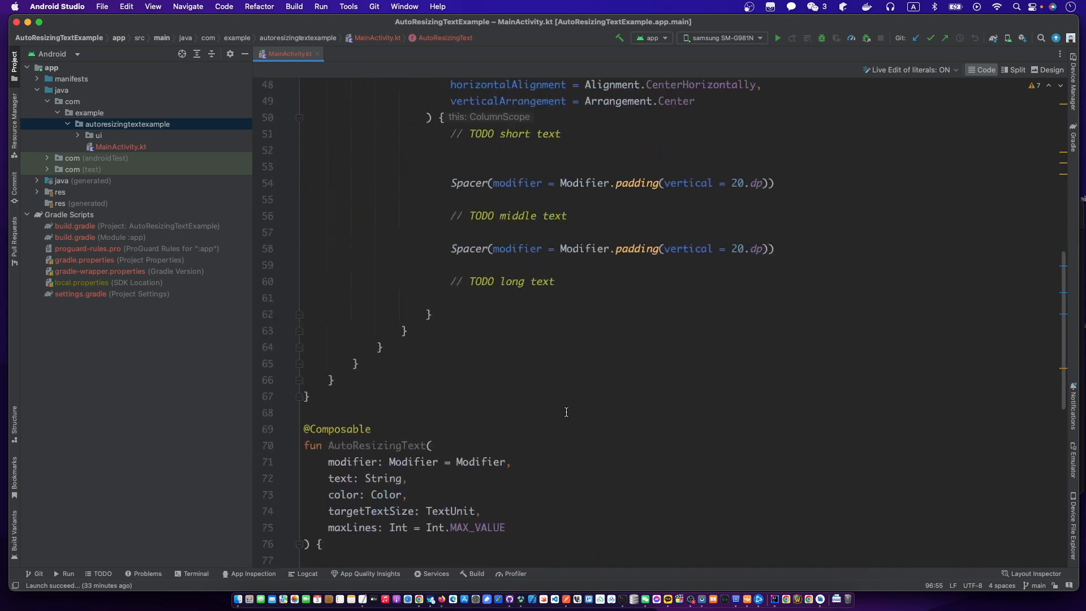
Replace the short-text TODO with AutoResizingText(text = short, color = Color.White, targetTextSize = 30.sp)
double_click(516, 308)
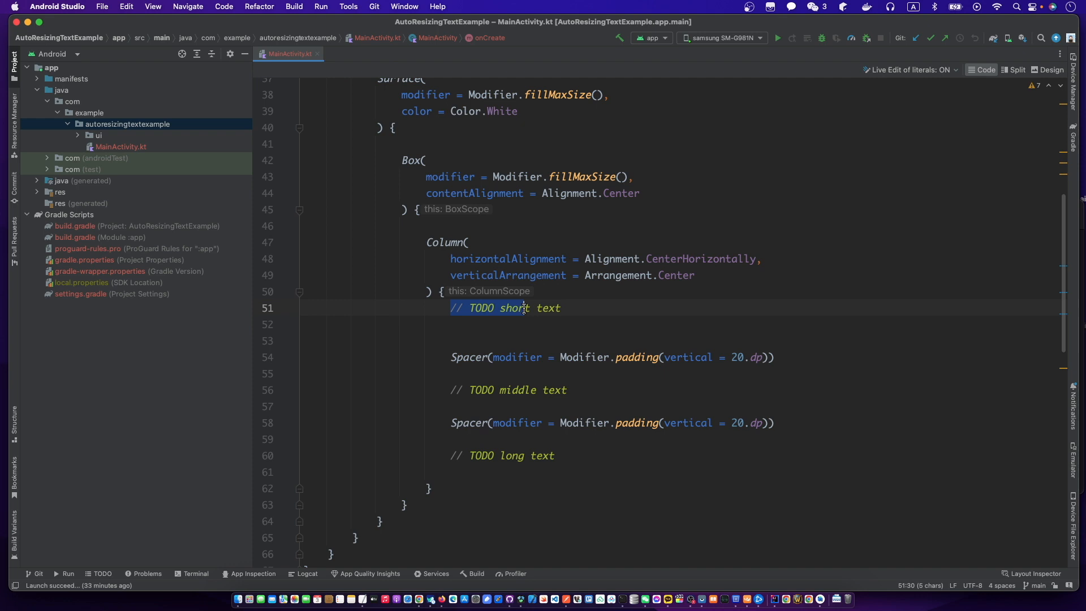
type("Auto")
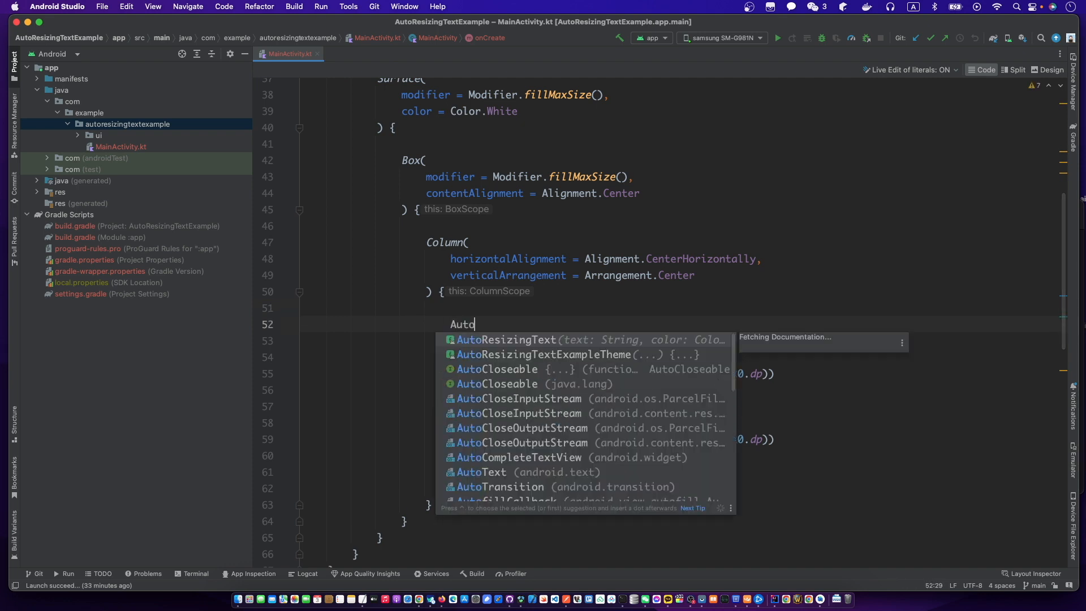
left_click(507, 339)
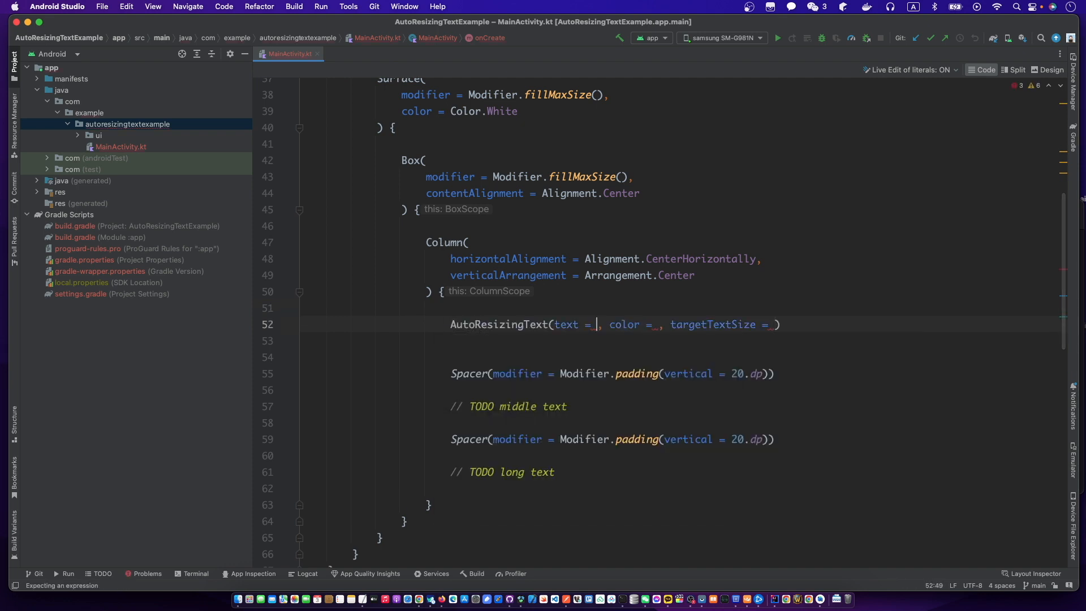
type("sho")
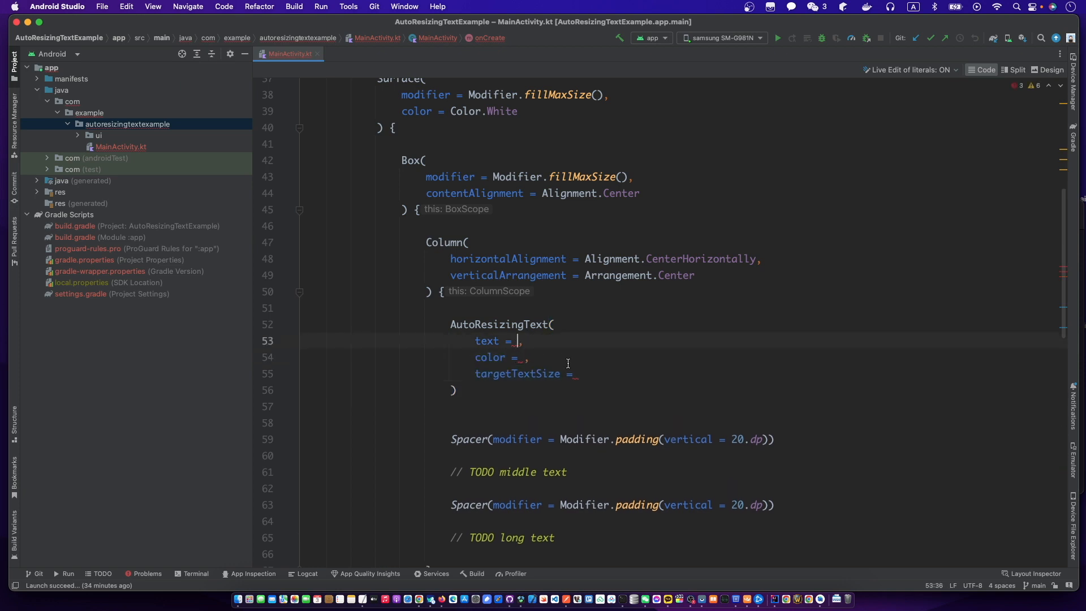
type("short")
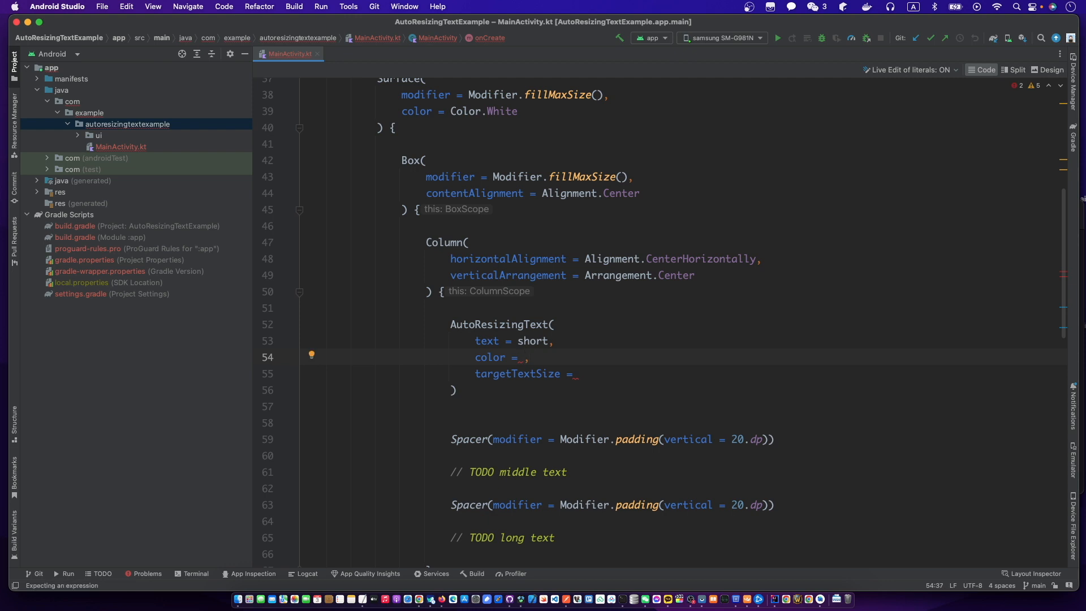
type("Color.White")
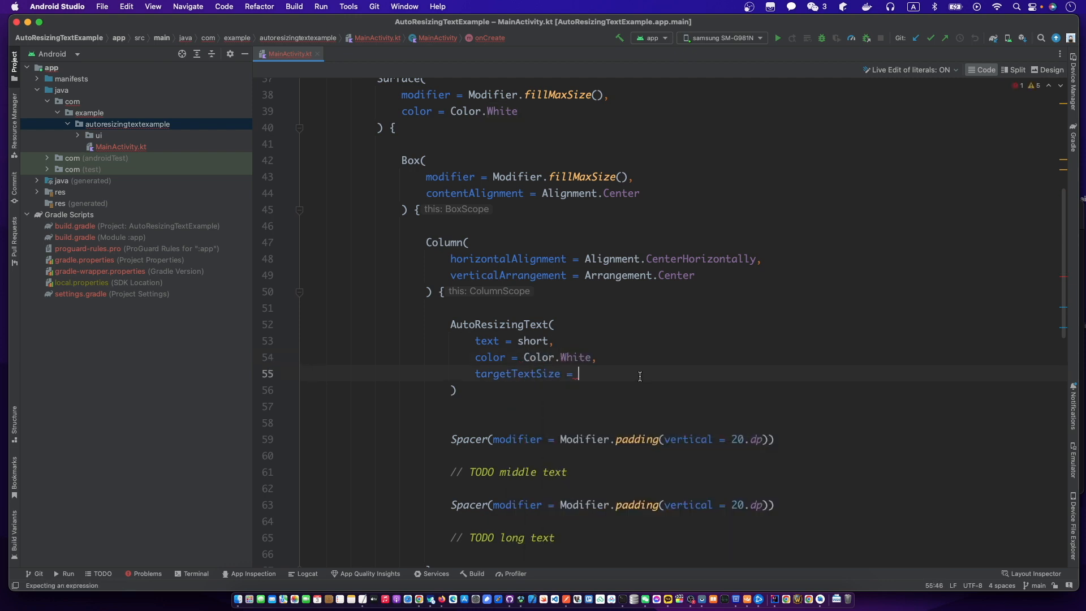
type("30.sp")
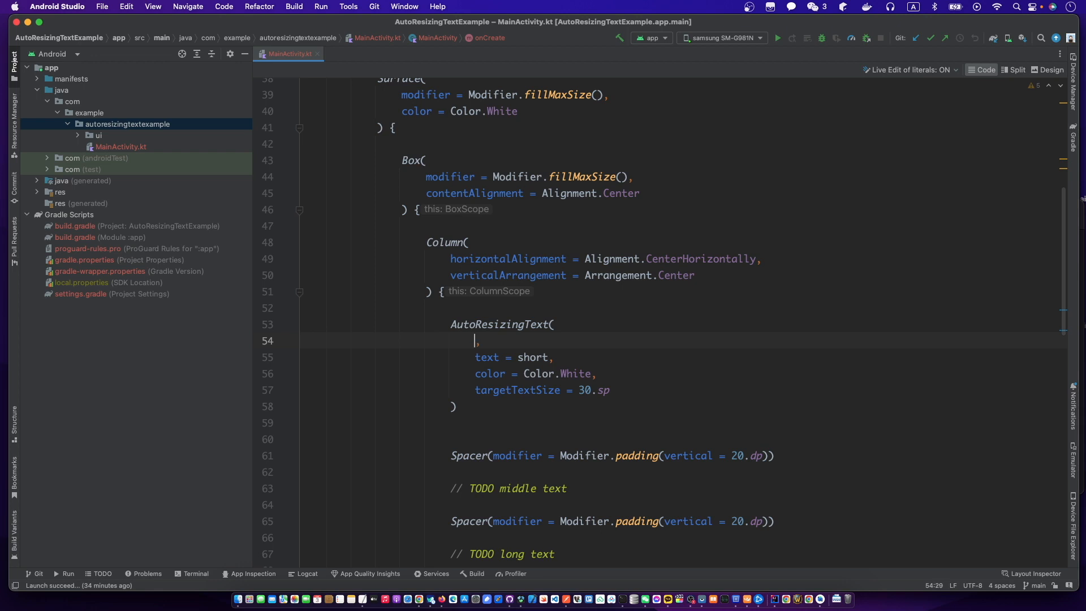
Give it modifier = Modifier.width(200.dp).height(100.dp).background(Color.Black).padding(10.dp)
type("modifier =")
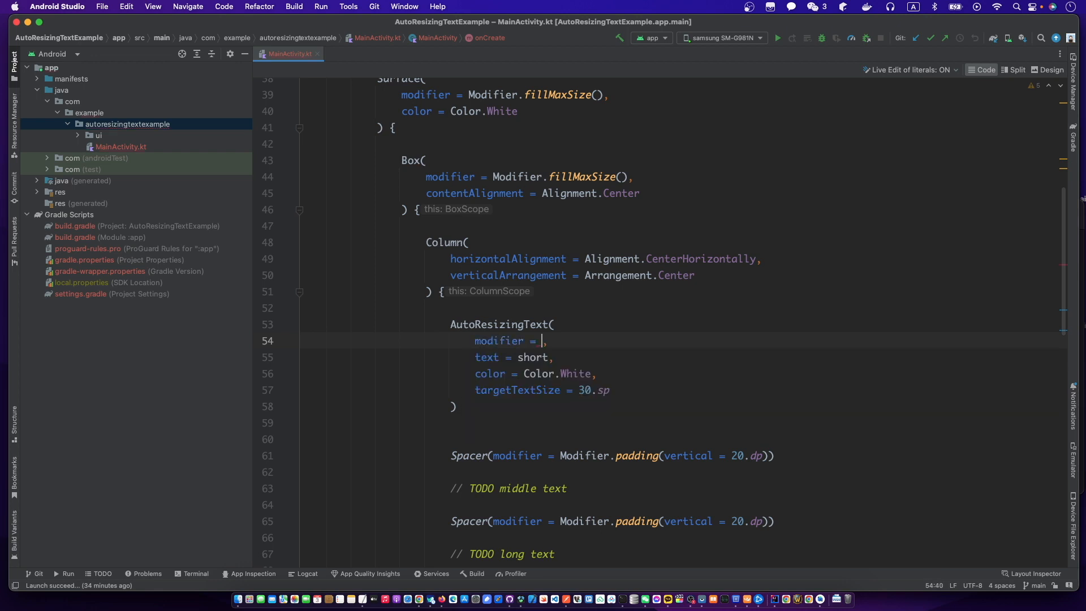
type("Modifier")
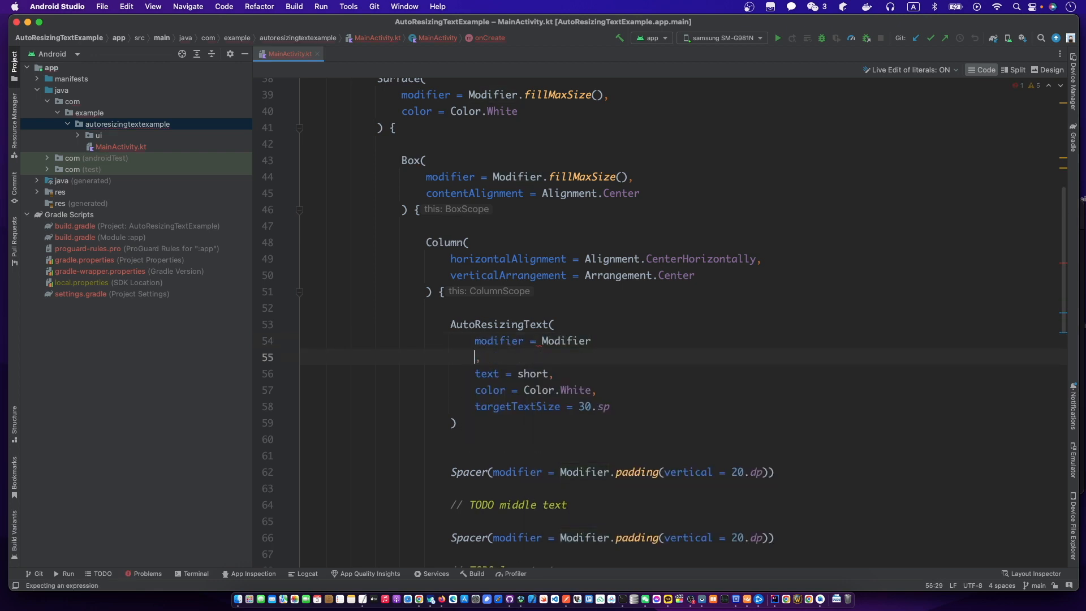
key("Backspace")
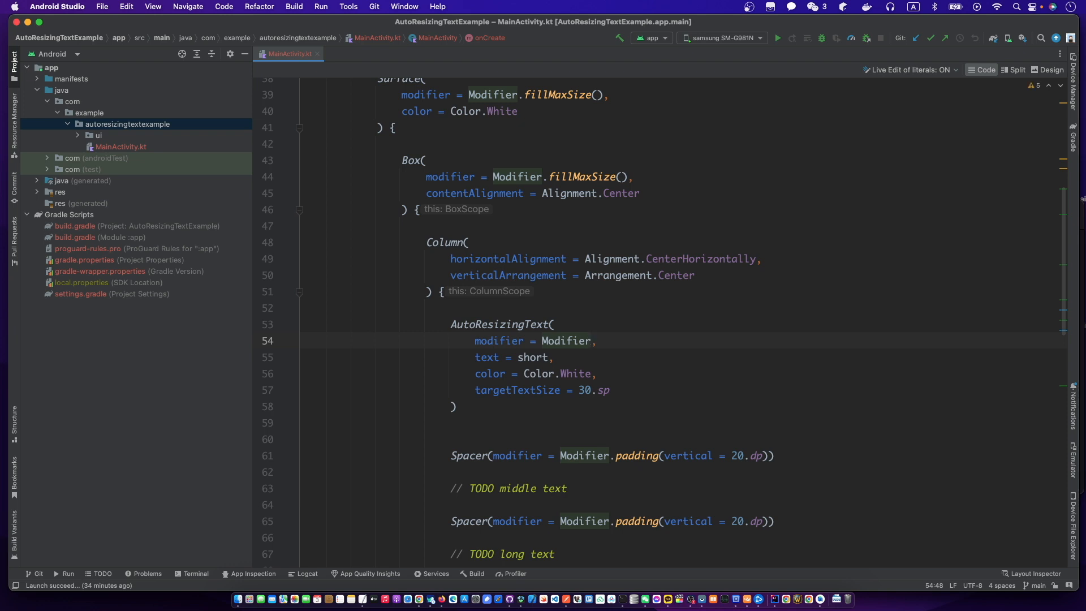
type(".width(2),")
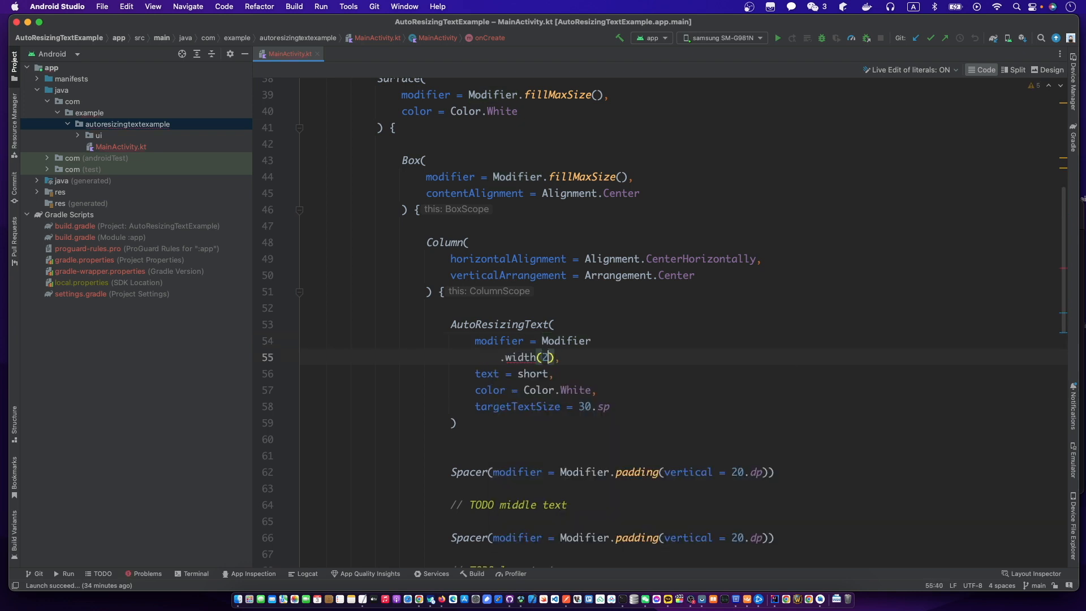
type("00.dp)")
type(".height(100.dp")
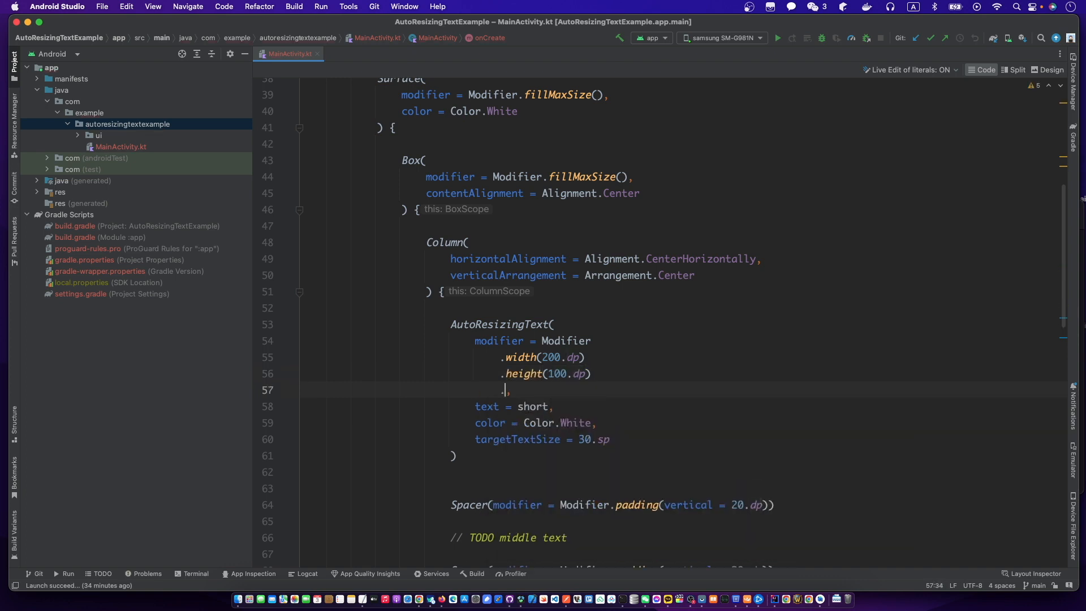
type(".background(Color")
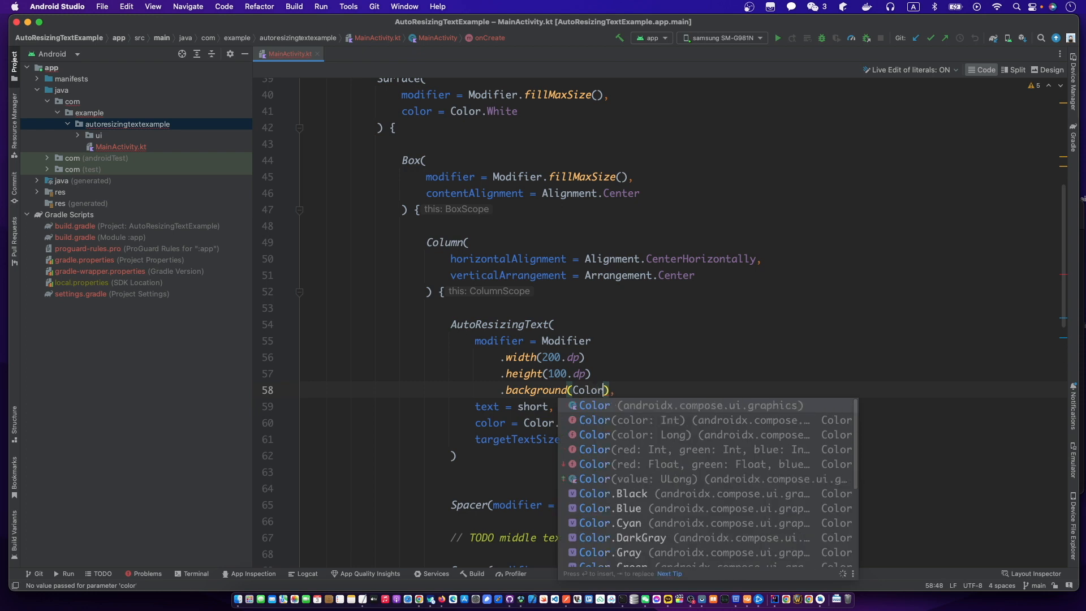
type(".padding(10.dp),")
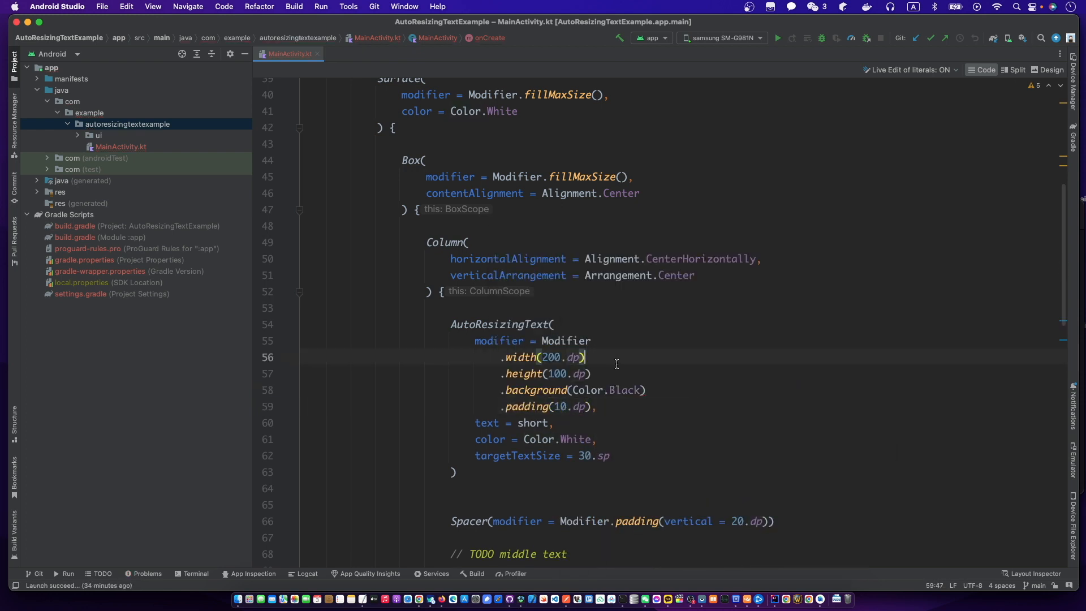
scroll("down", 3)
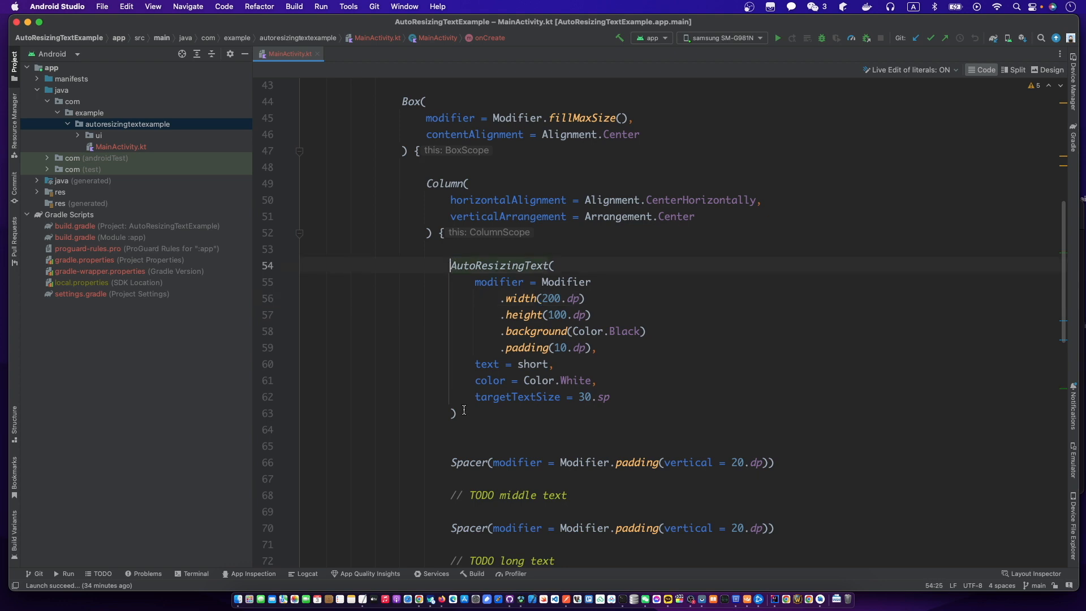
Duplicate the AutoResizingText block over the remaining TODOs using text middle and long
scroll("down", 3)
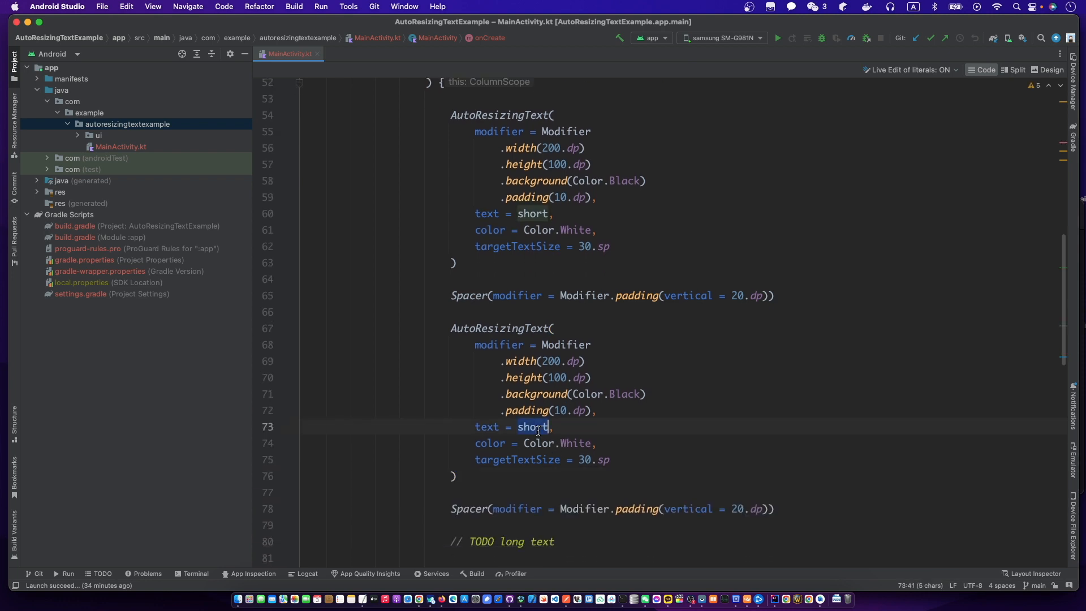
type("middle")
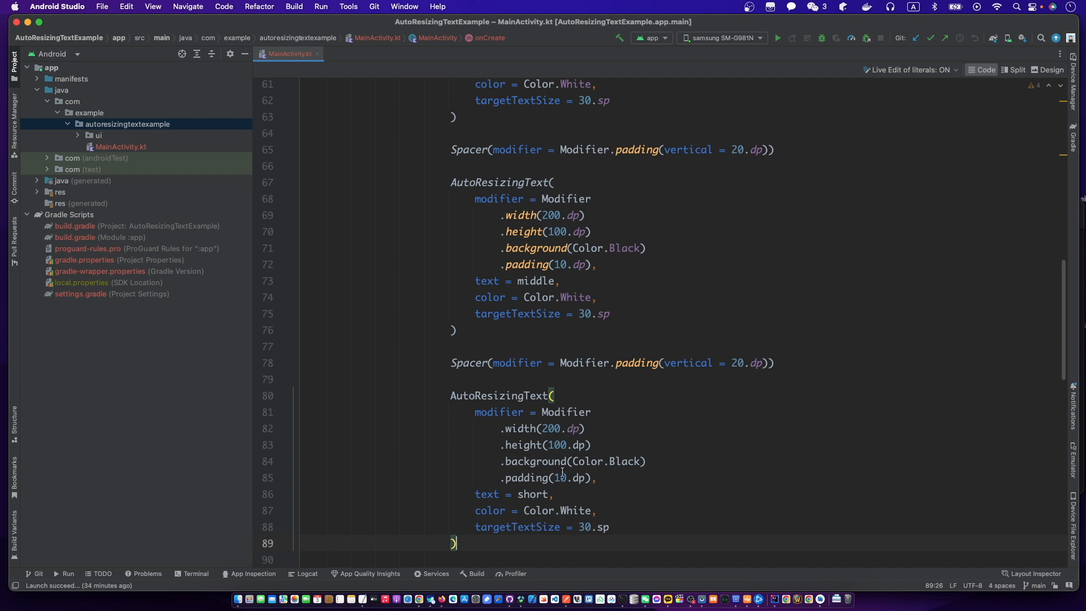
type("long")
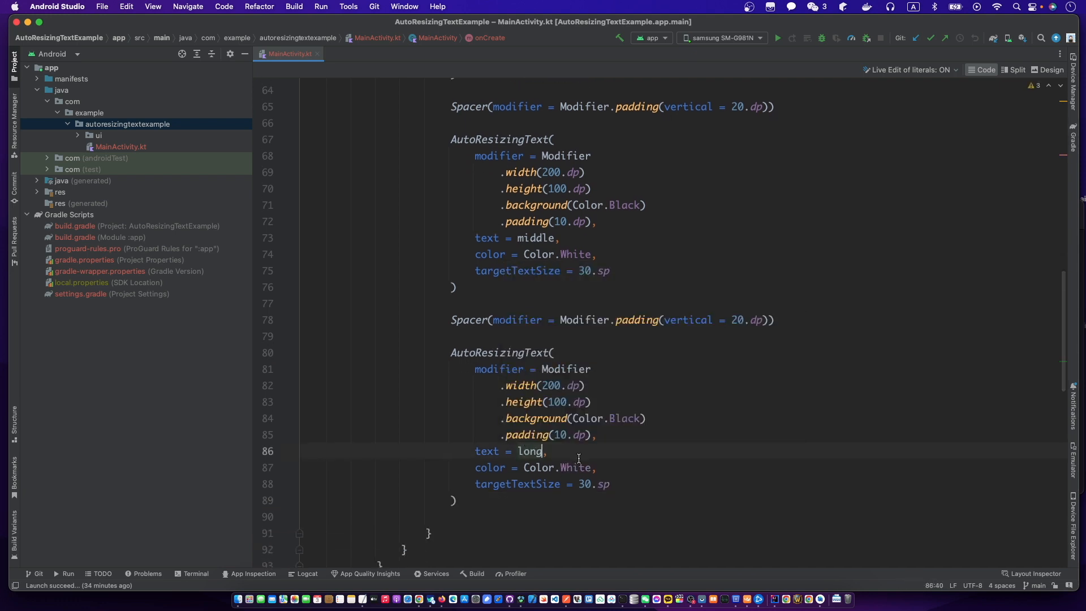
scroll("up", 3)
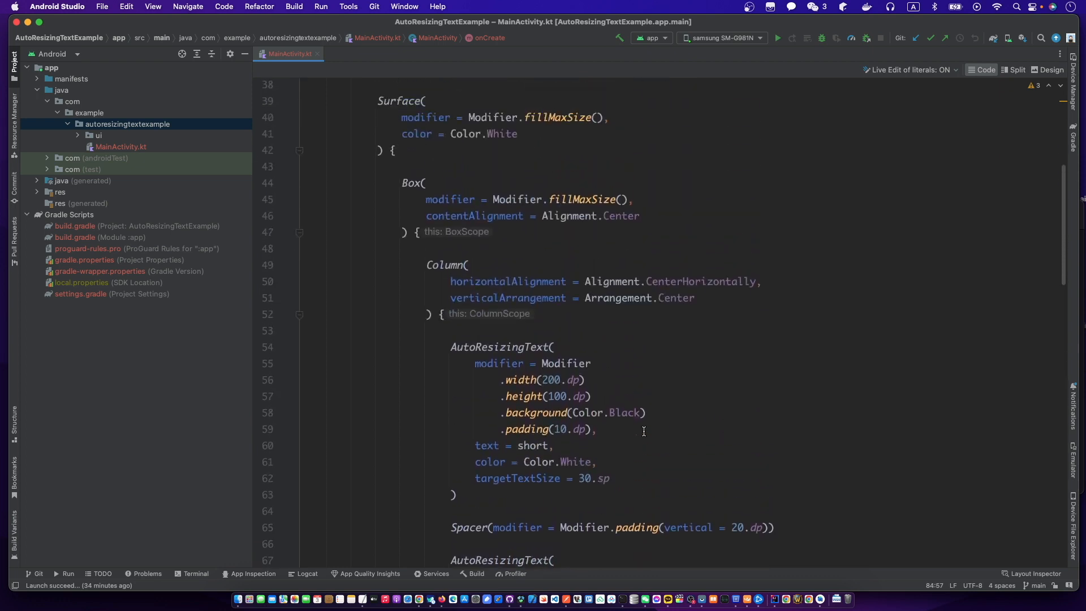
scroll("up", 3)
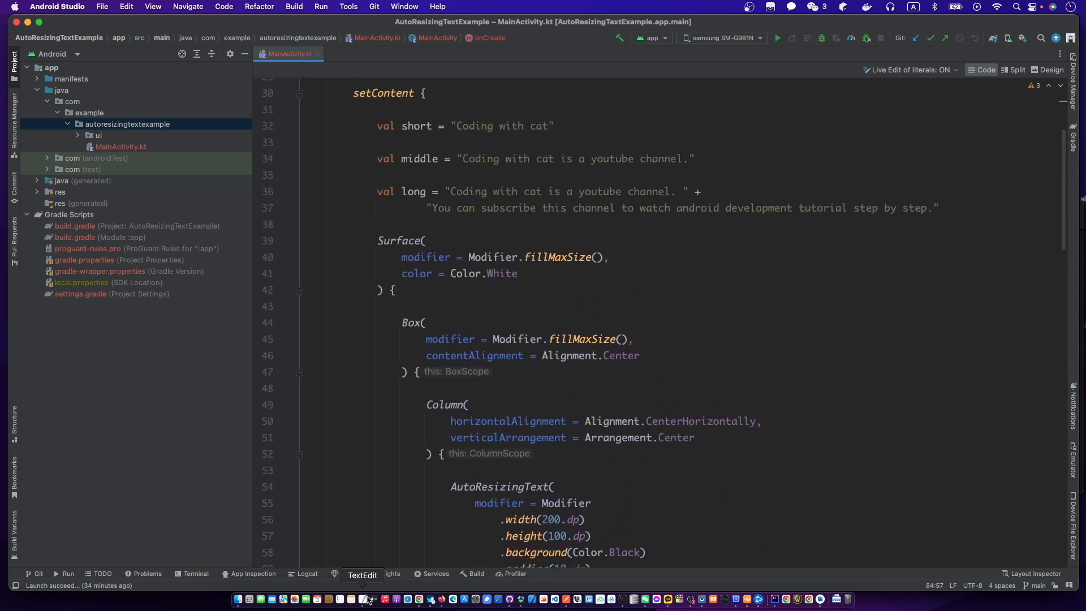
Run the app on the Samsung device, showing three black boxes with auto-resized texts
left_click(366, 600)
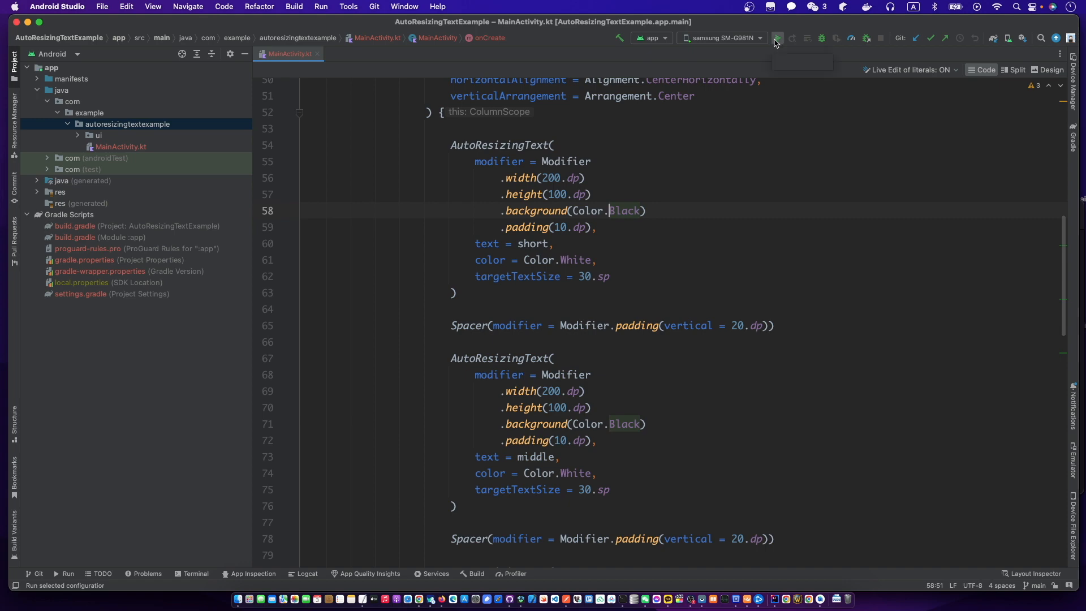
left_click(776, 38)
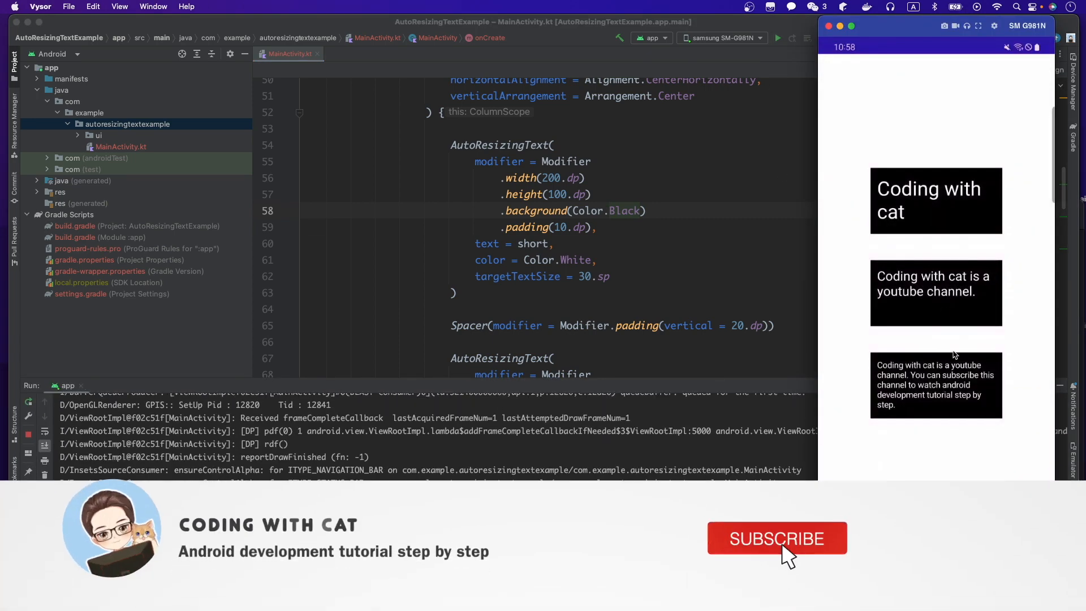
left_click(776, 539)
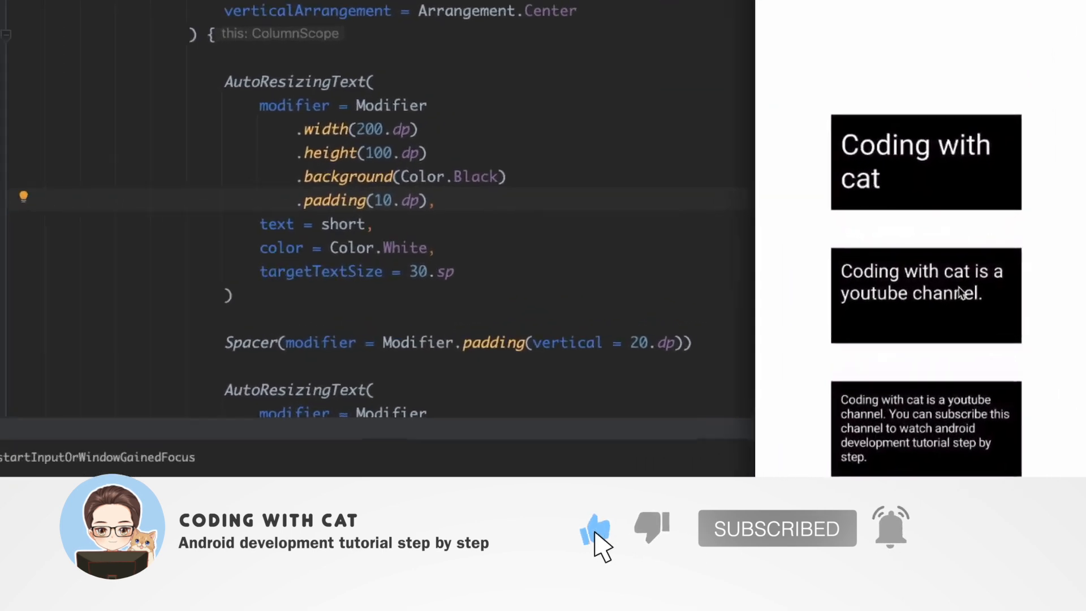